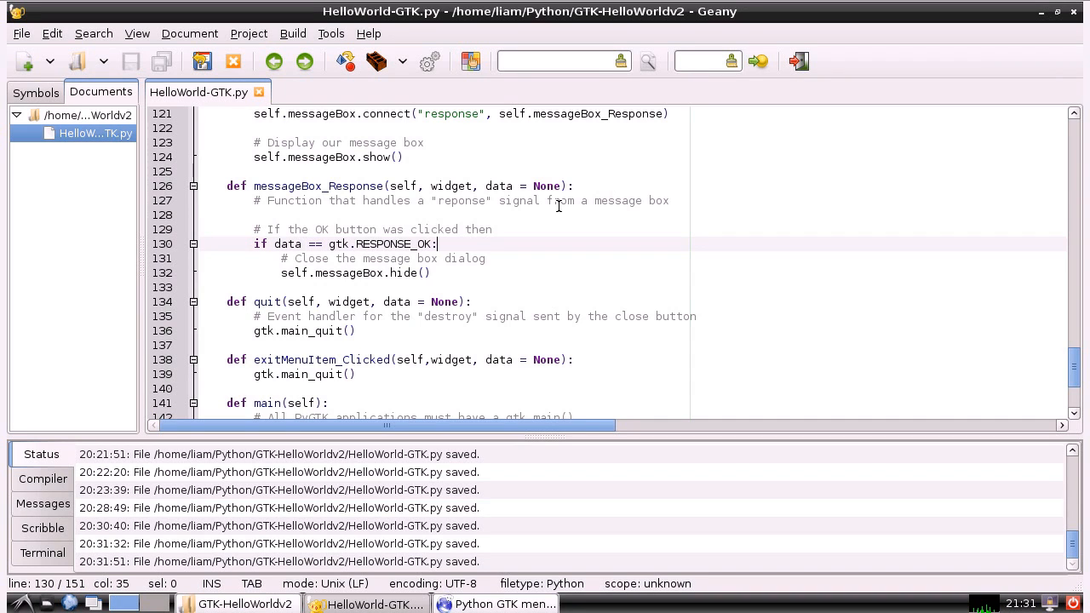
- Run HelloWorld-GTK.py from Geany, showing its File menu bar, Hello World button and Pi image
click(429, 61)
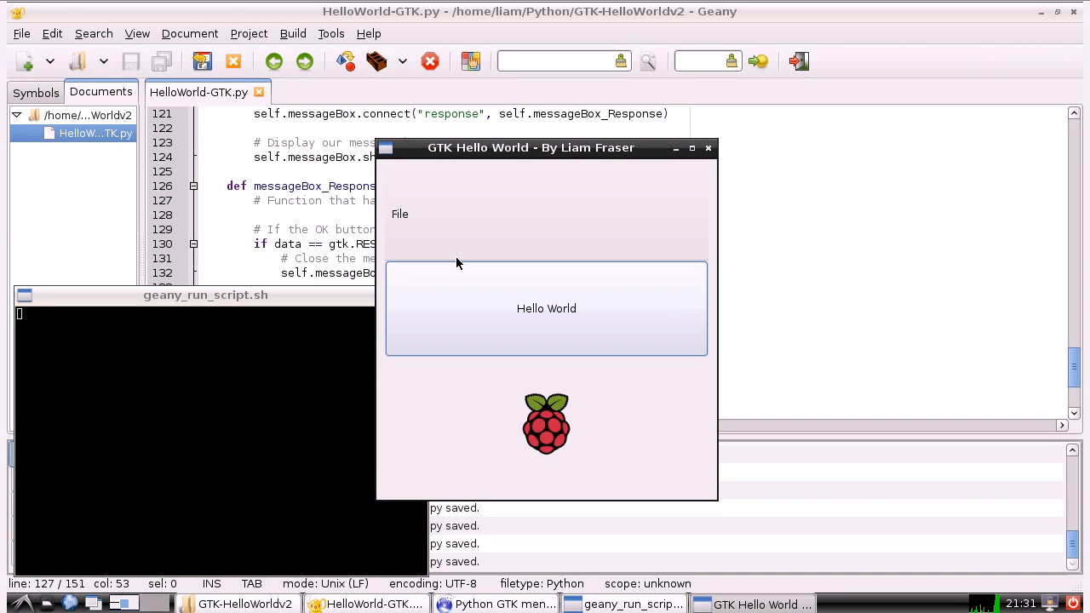
click(399, 214)
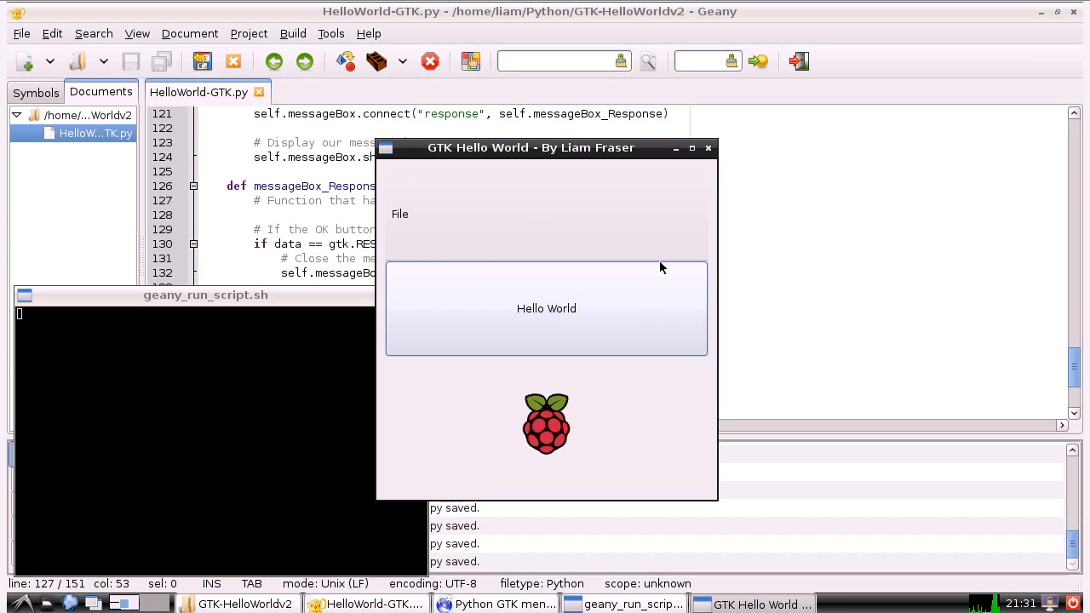
mouse_move(555, 246)
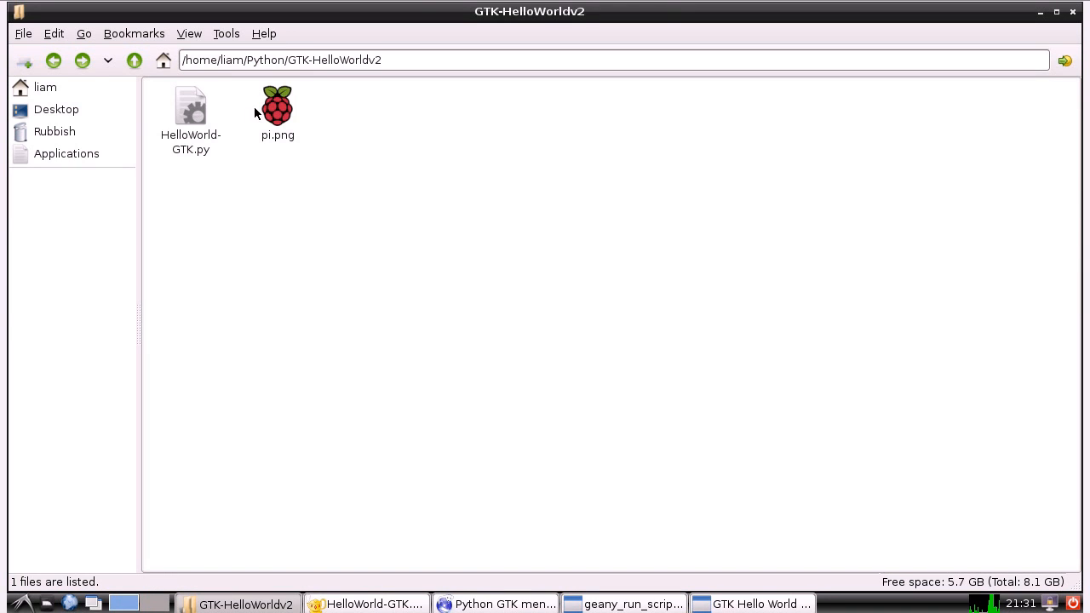
- Show pi.png in GTK-HelloWorldv2, visit the Pi Shooter v2 folder, then close PCManFM
click(276, 105)
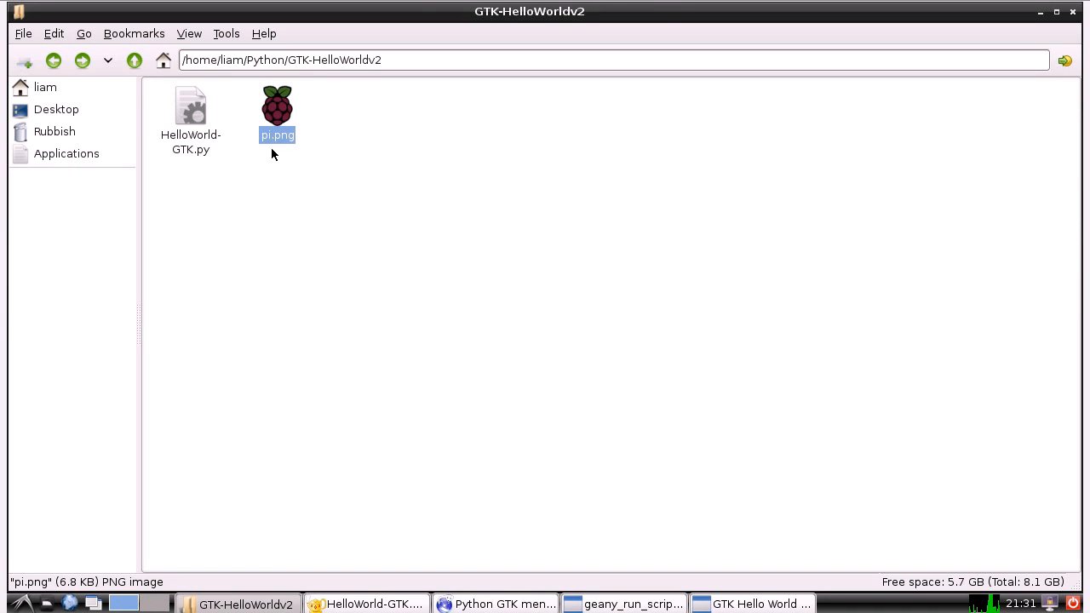
click(134, 60)
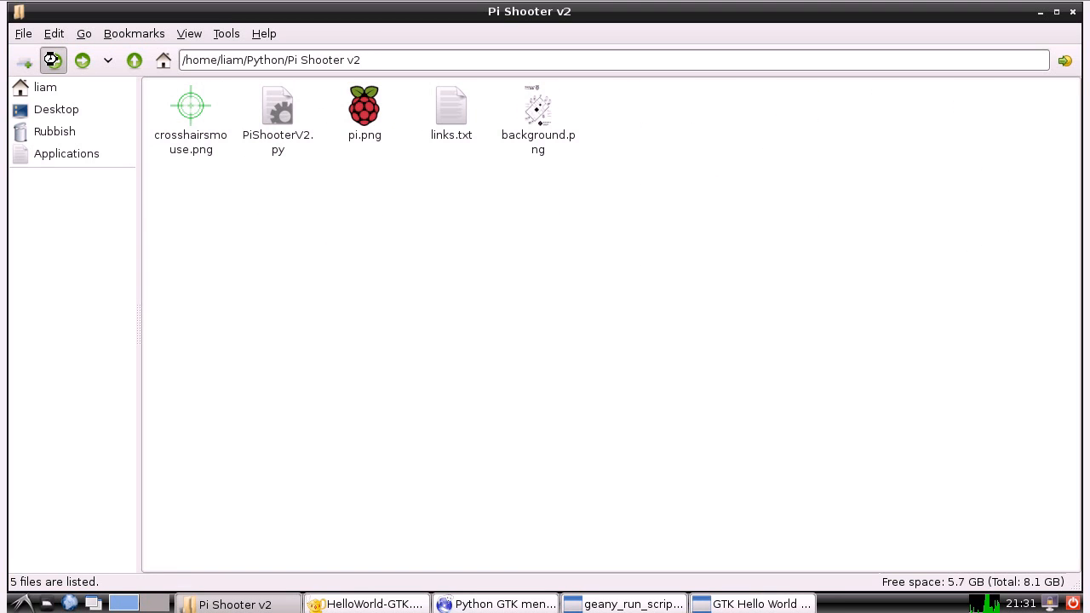
click(135, 61)
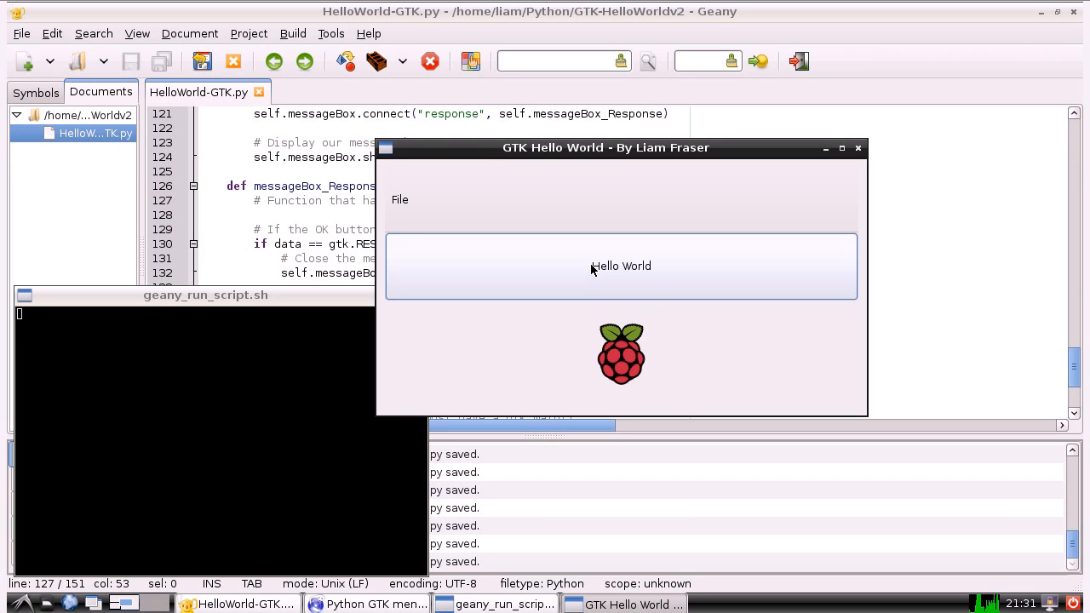
mouse_move(514, 228)
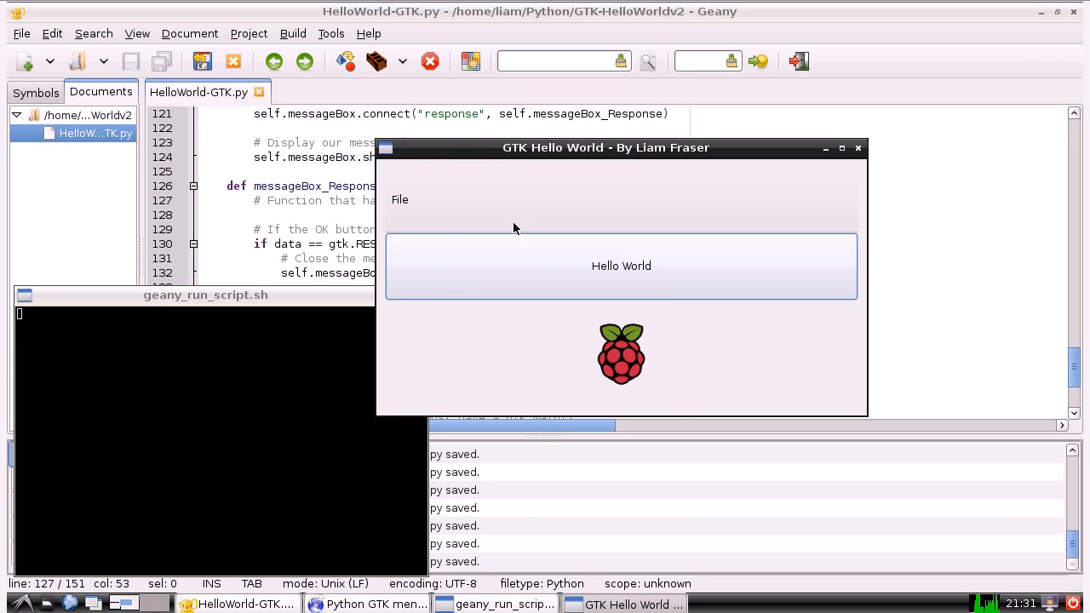
mouse_move(552, 282)
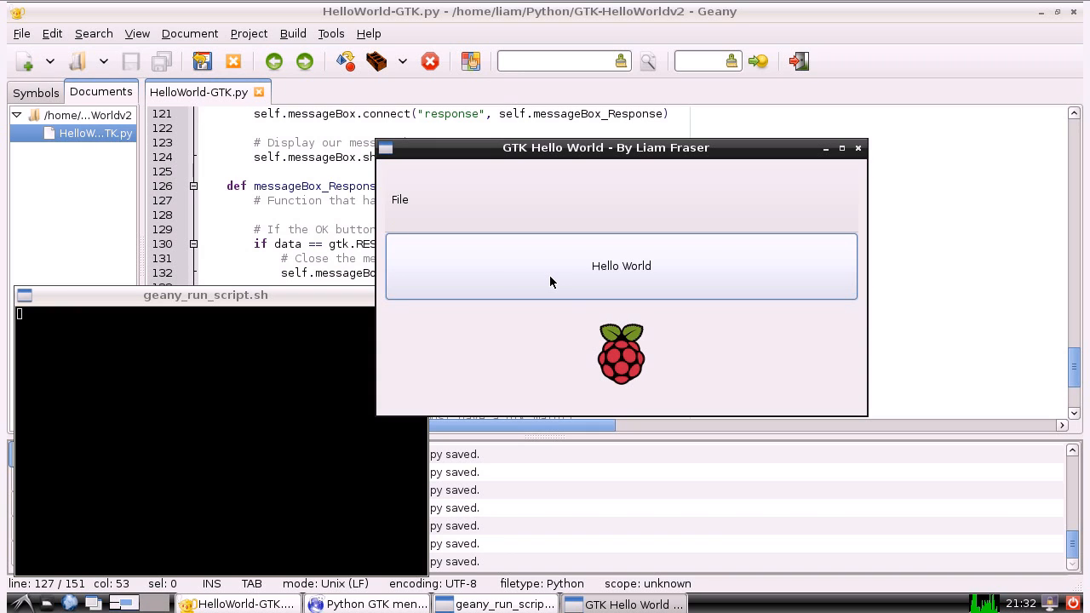
mouse_move(600, 344)
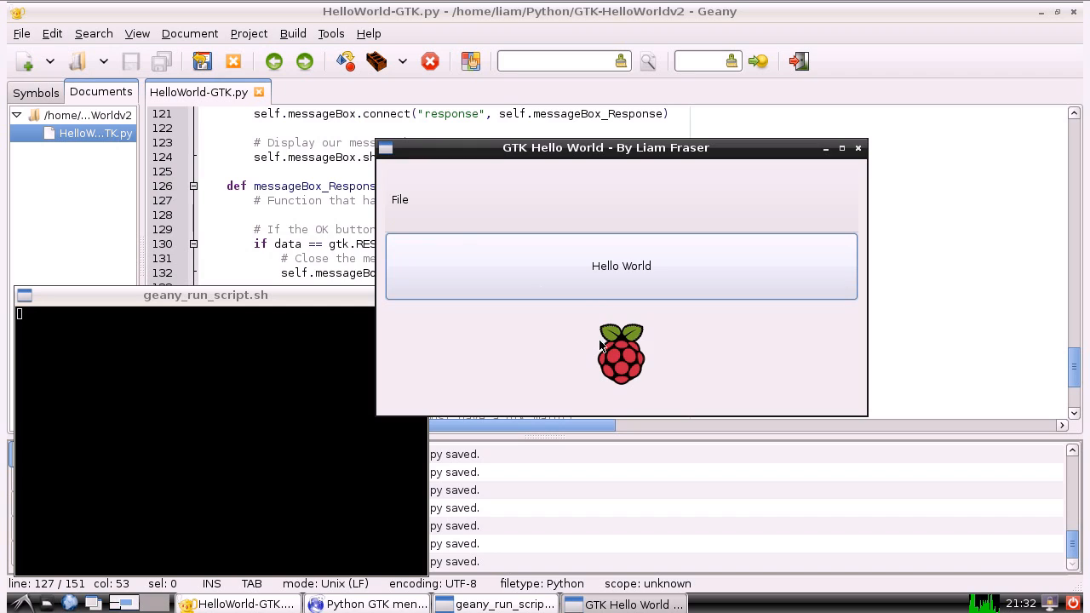
mouse_move(737, 180)
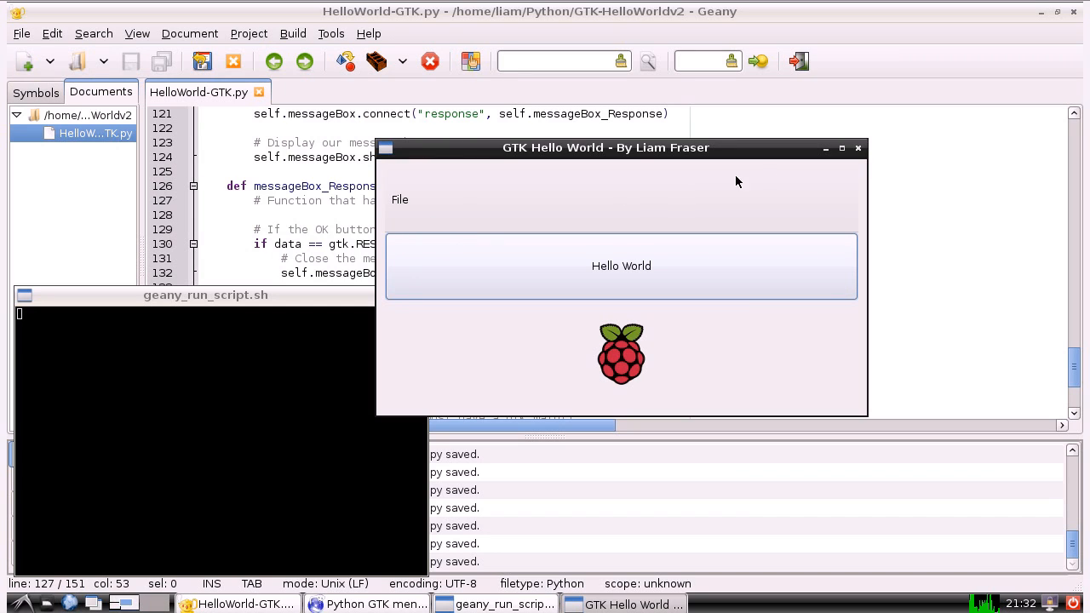
mouse_move(847, 193)
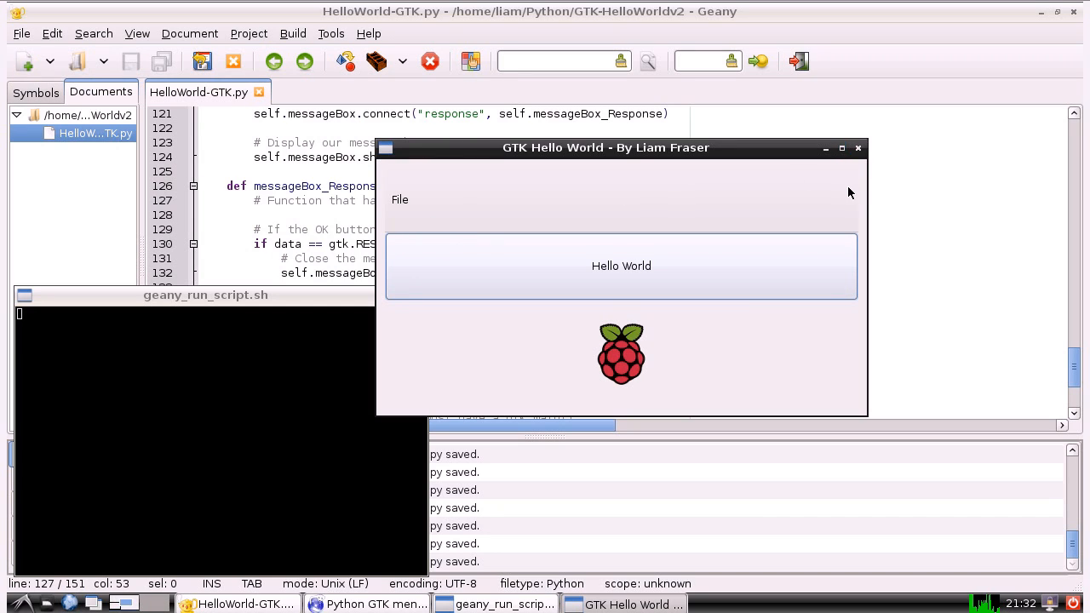
- Demonstrate the running app's File menu with its Exit item, then close the Hello World window
click(399, 199)
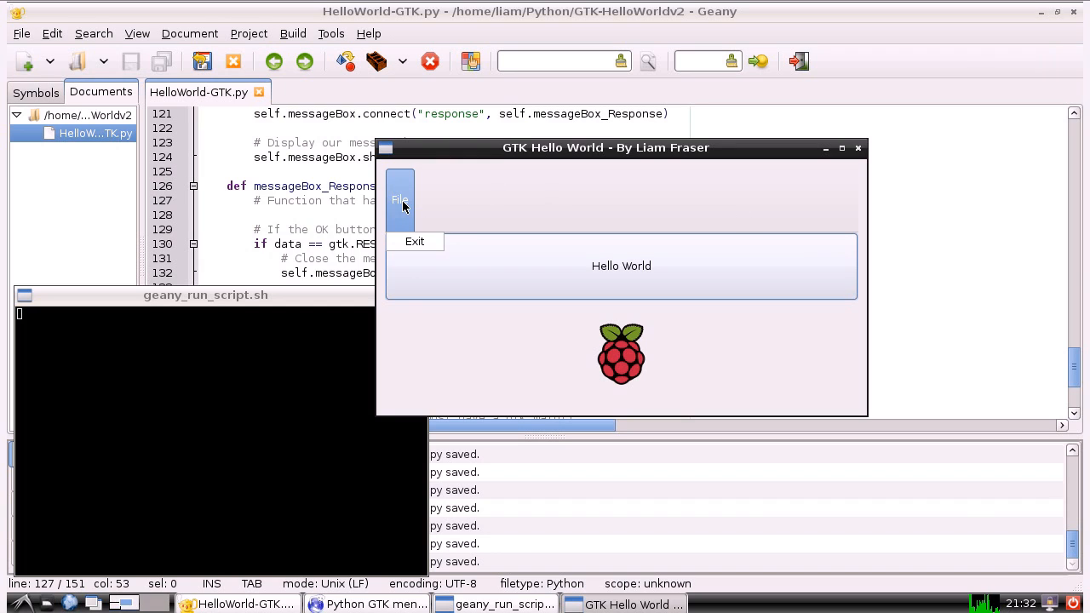
click(502, 199)
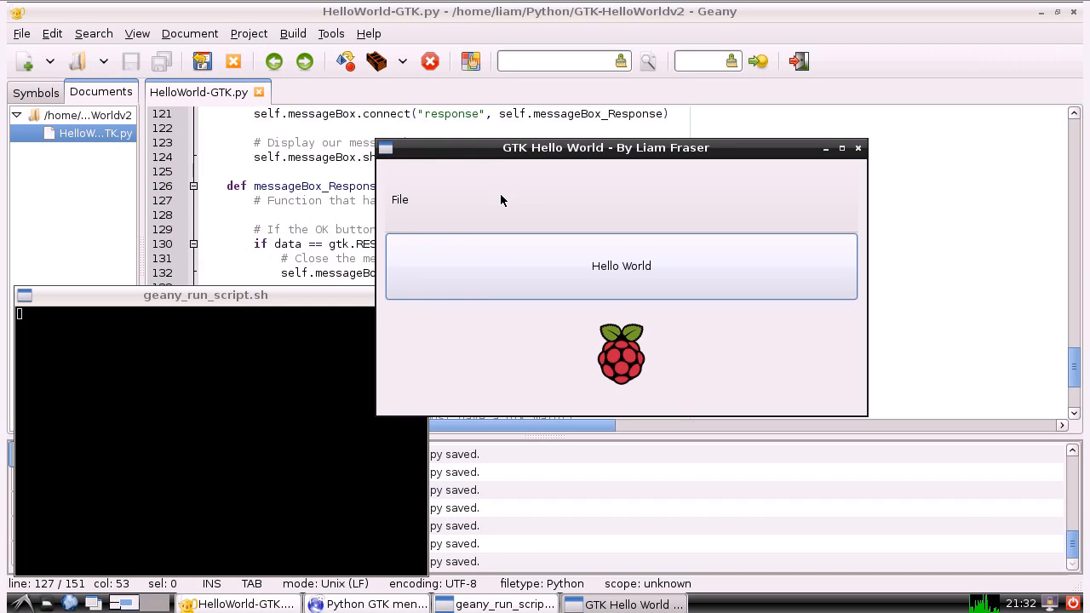
click(399, 200)
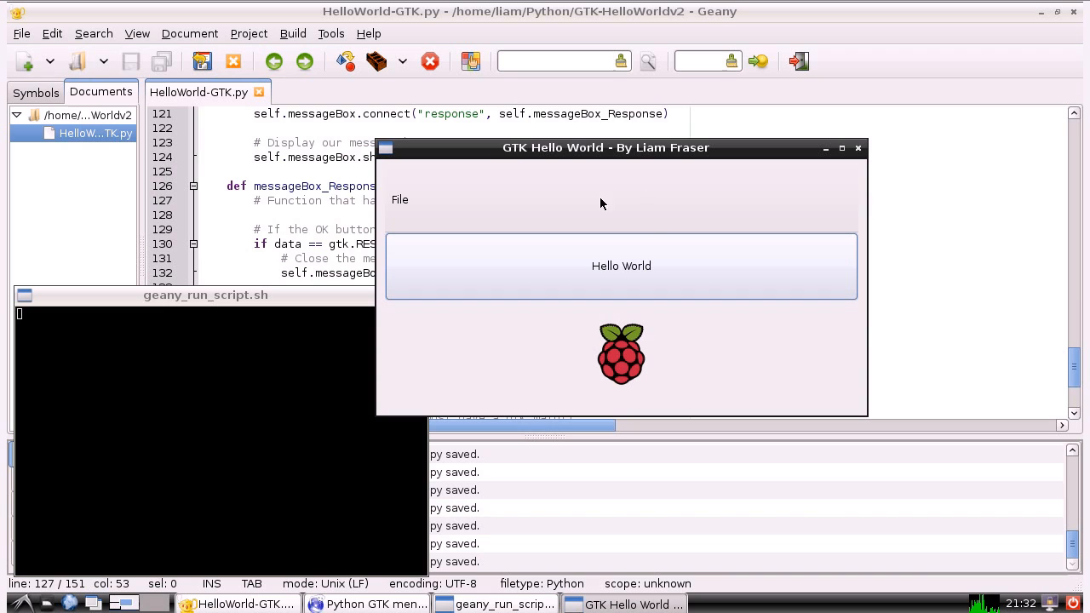
mouse_move(555, 190)
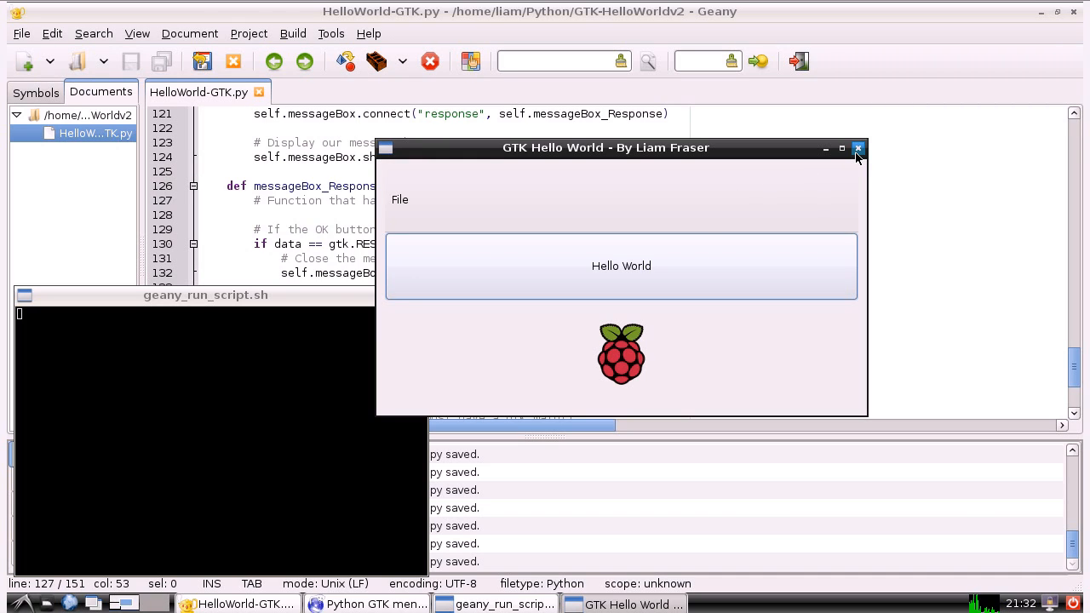
click(858, 147)
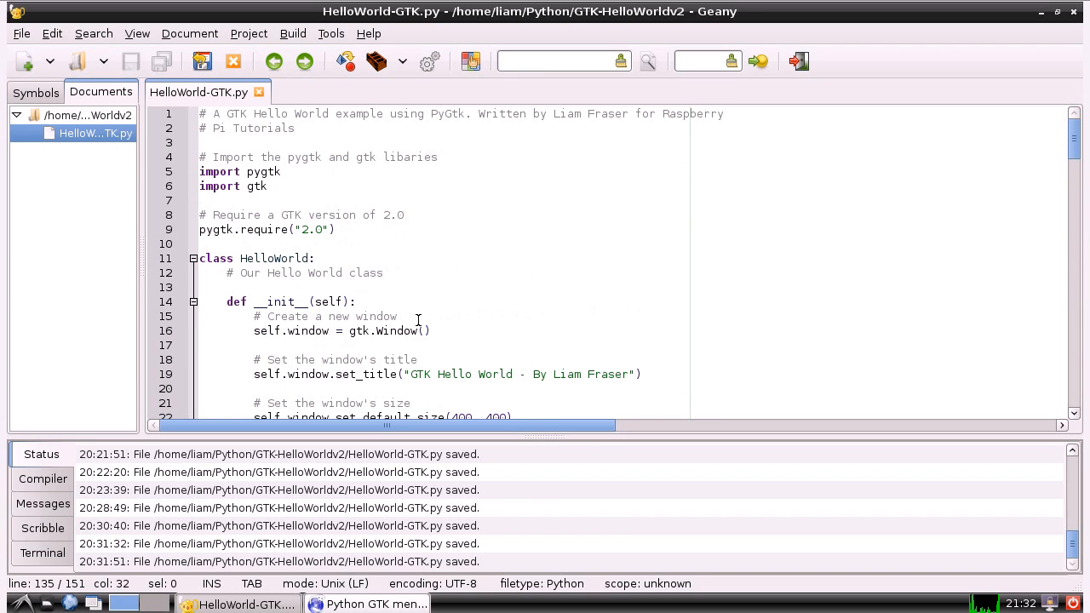
- Save HelloWorld-GTK.py and walk through the code down to verticalContainer.show()
scroll(down, 3)
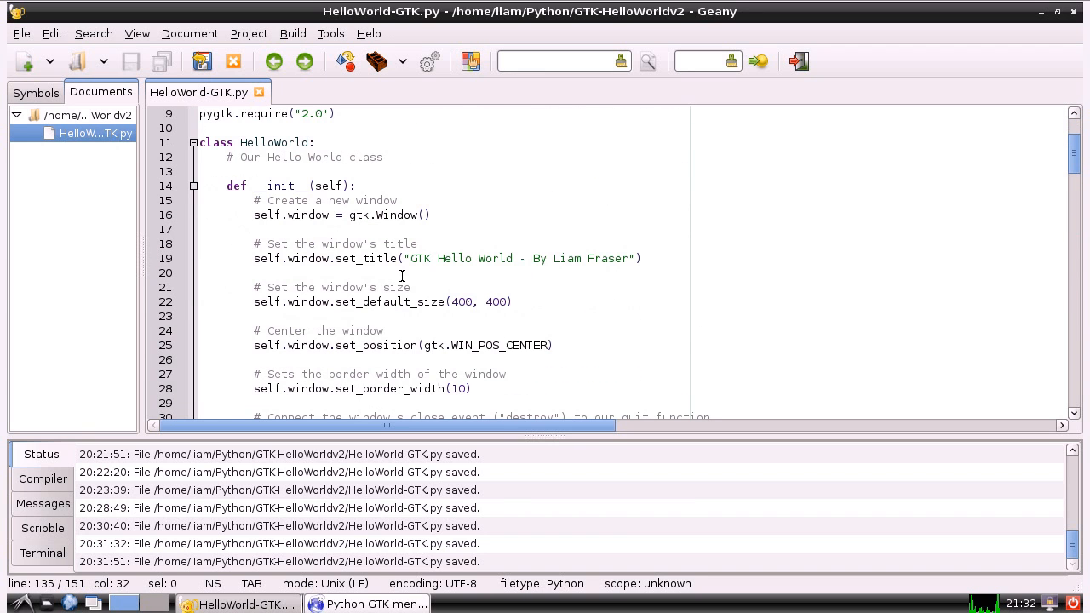
scroll(down, 3)
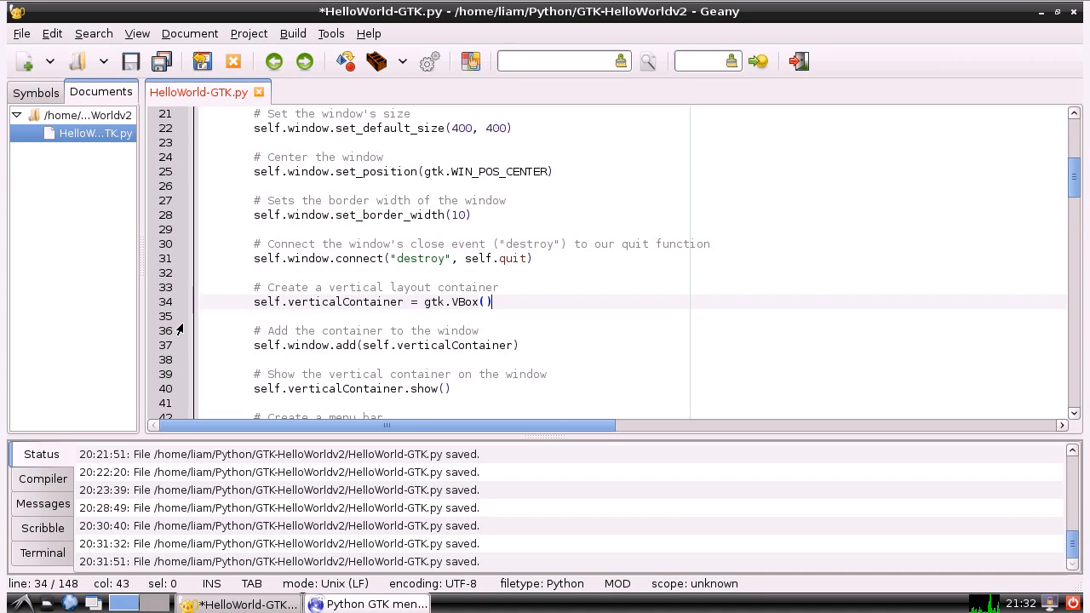
key(ctrl+s)
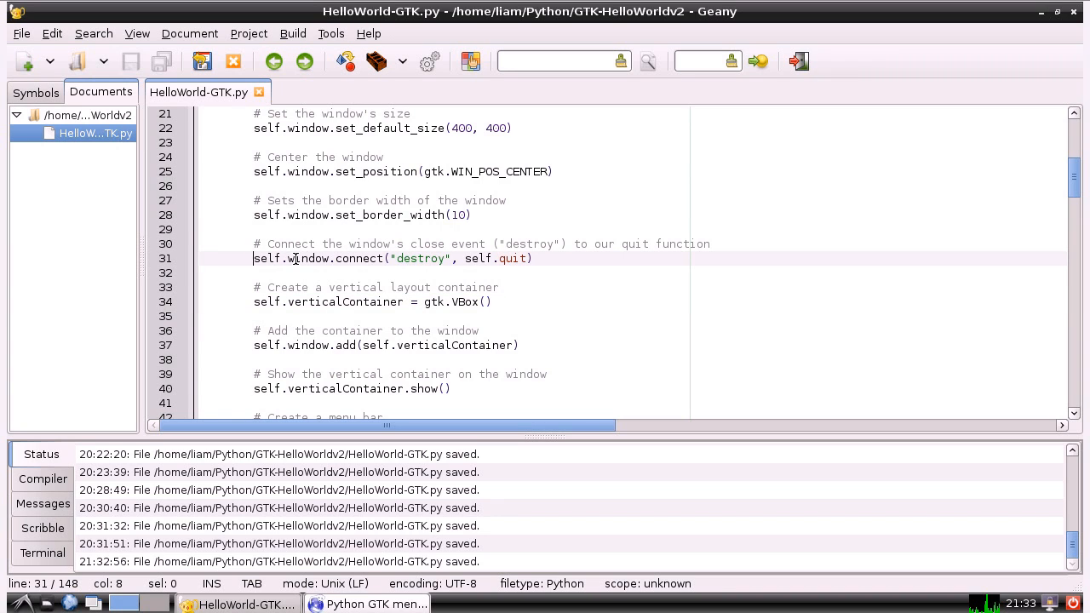
mouse_move(327, 259)
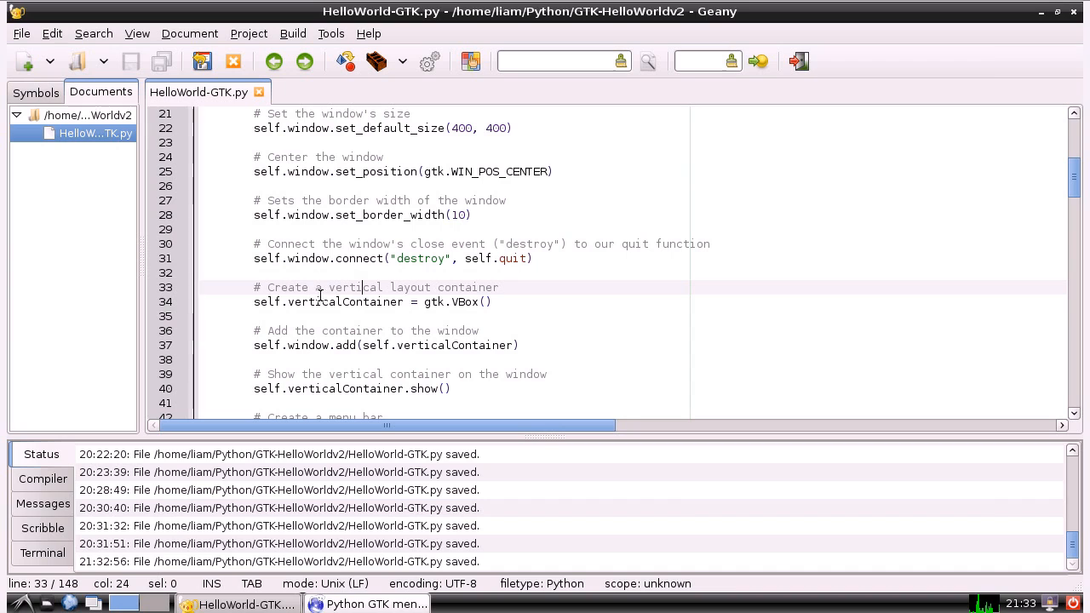
mouse_move(315, 310)
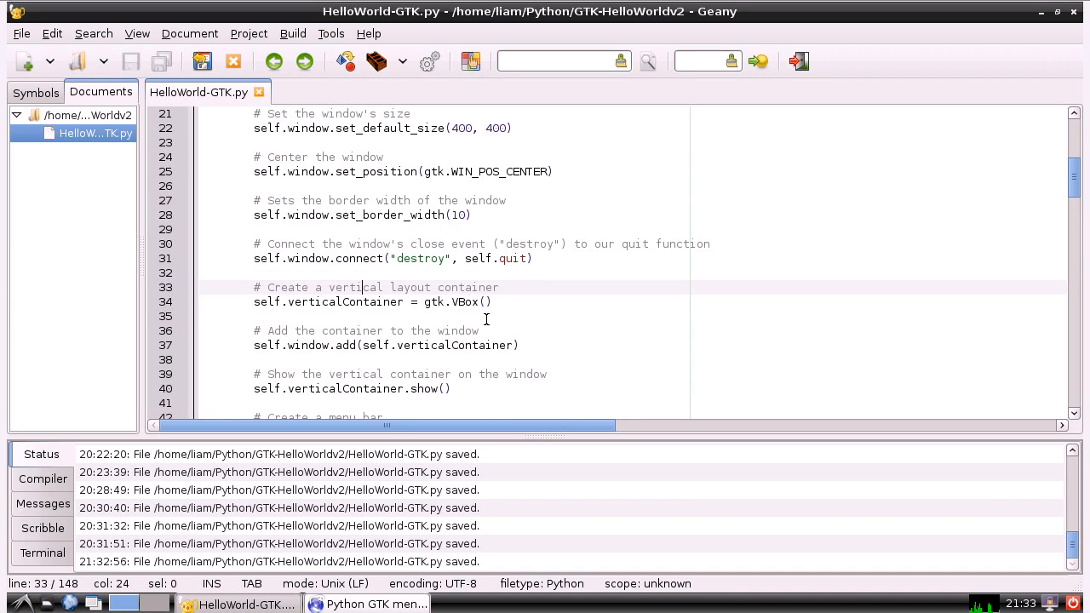
click(371, 388)
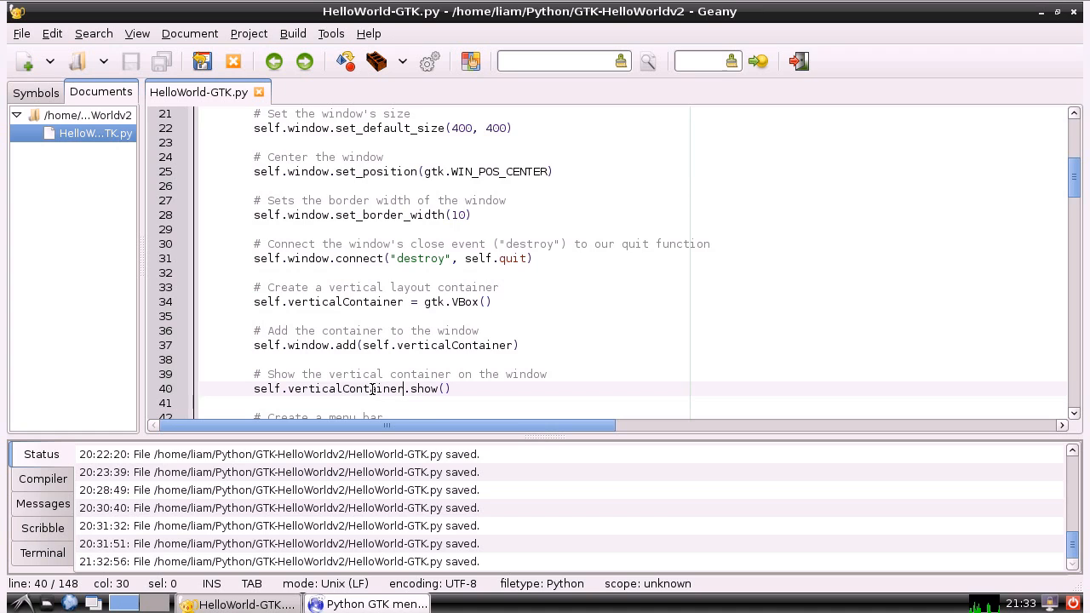
scroll(down, 3)
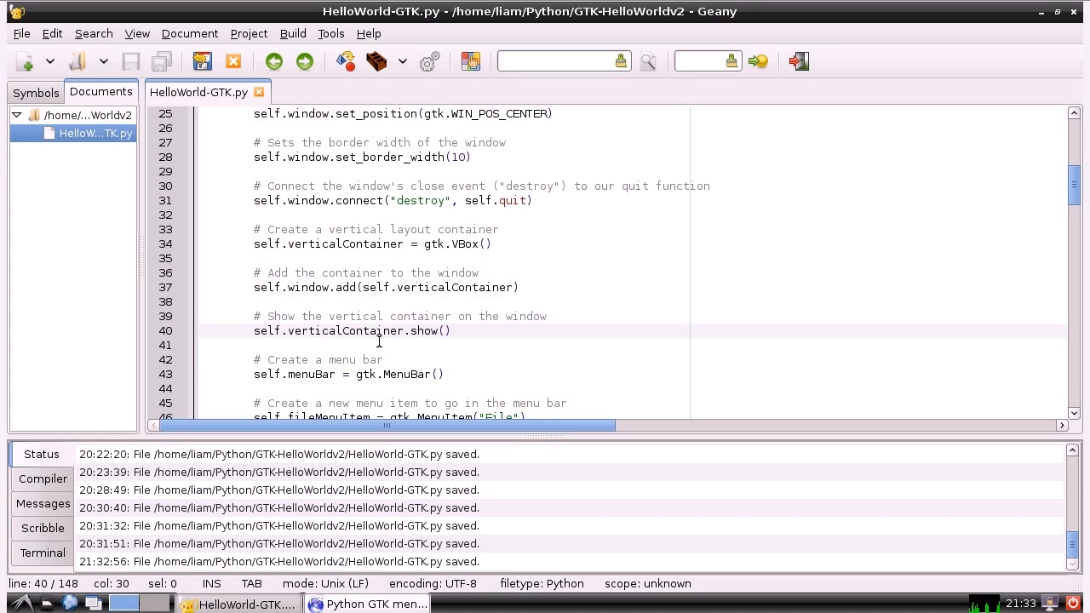
scroll(down, 3)
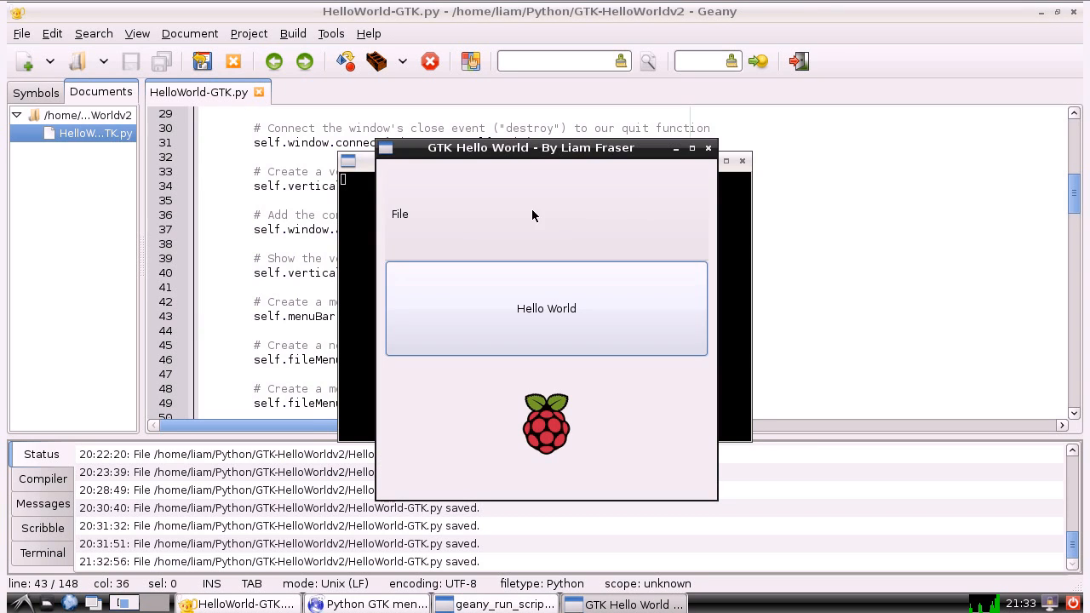
mouse_move(708, 152)
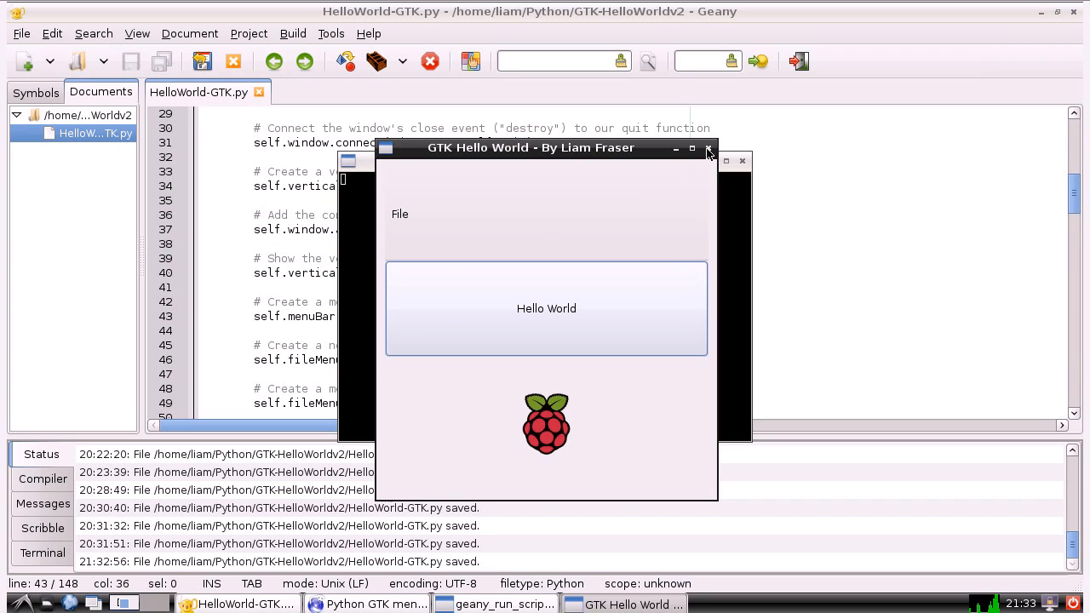
- Close the running Hello World window and the leftover geany_run_script terminal
click(709, 147)
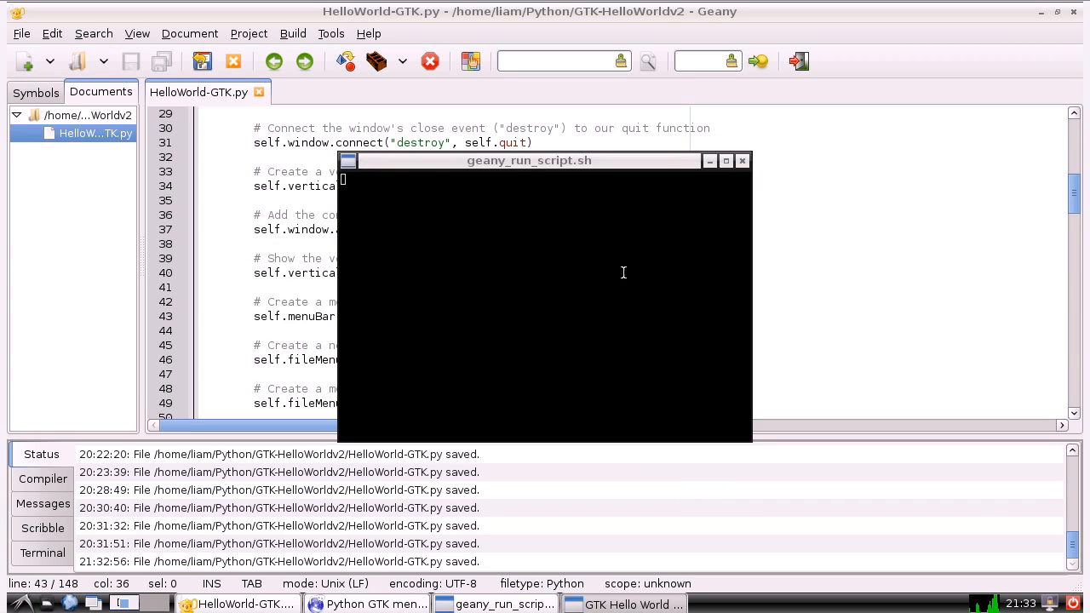
click(742, 160)
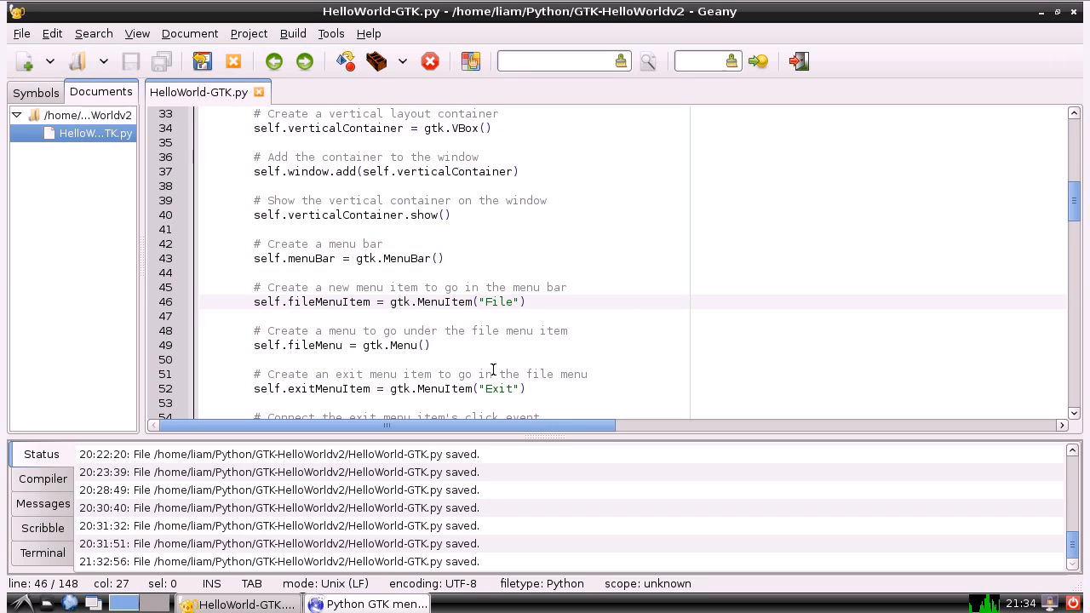
mouse_move(365, 302)
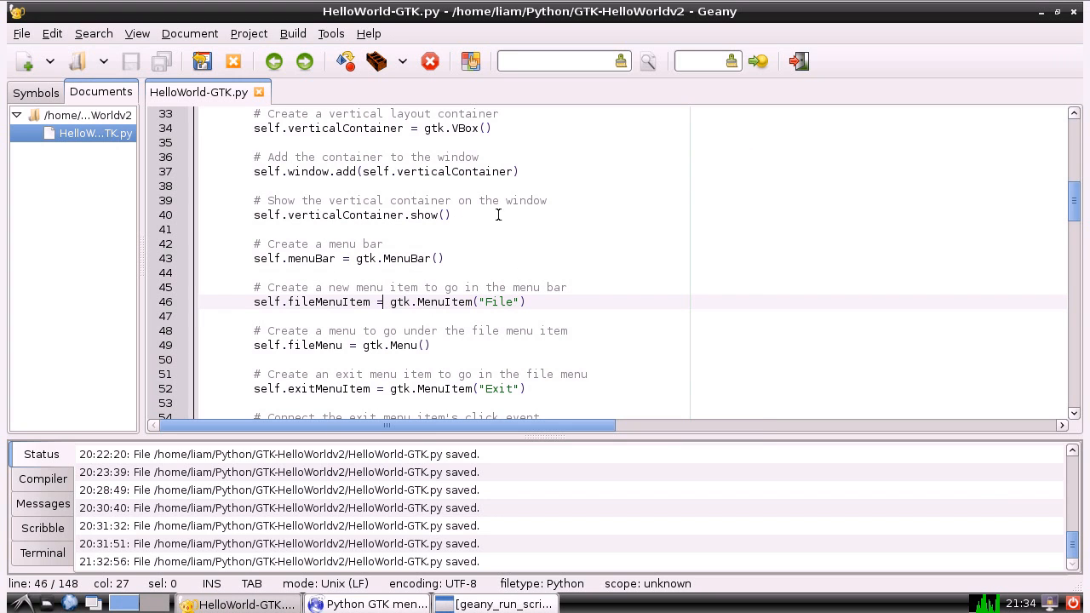
mouse_move(511, 340)
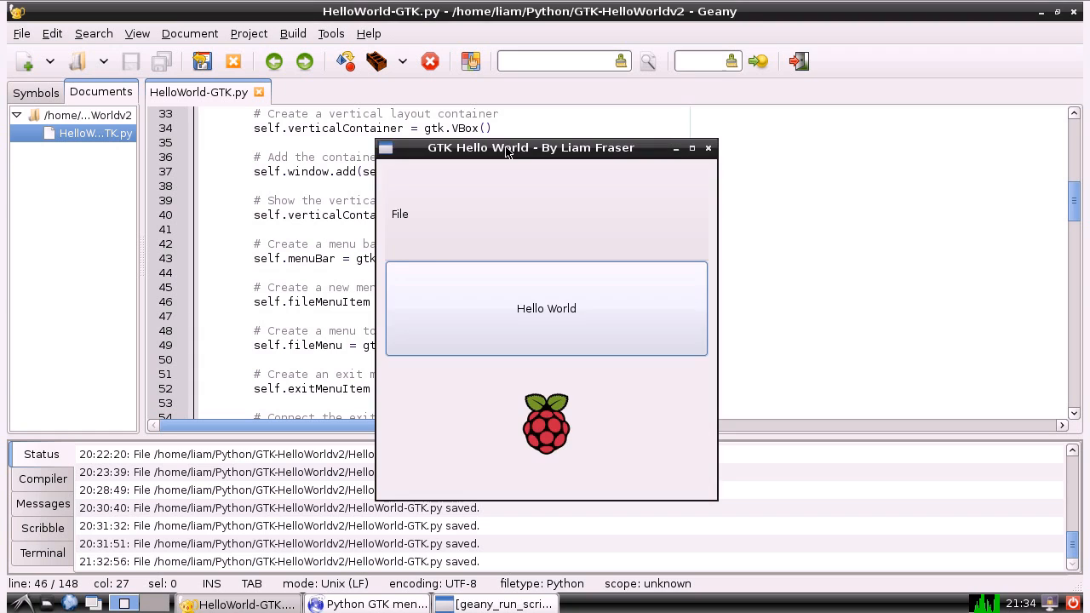
- Move the Hello World window beside the code, try its File menu showing Exit, and reach the menu bar code
drag(530, 146, 821, 143)
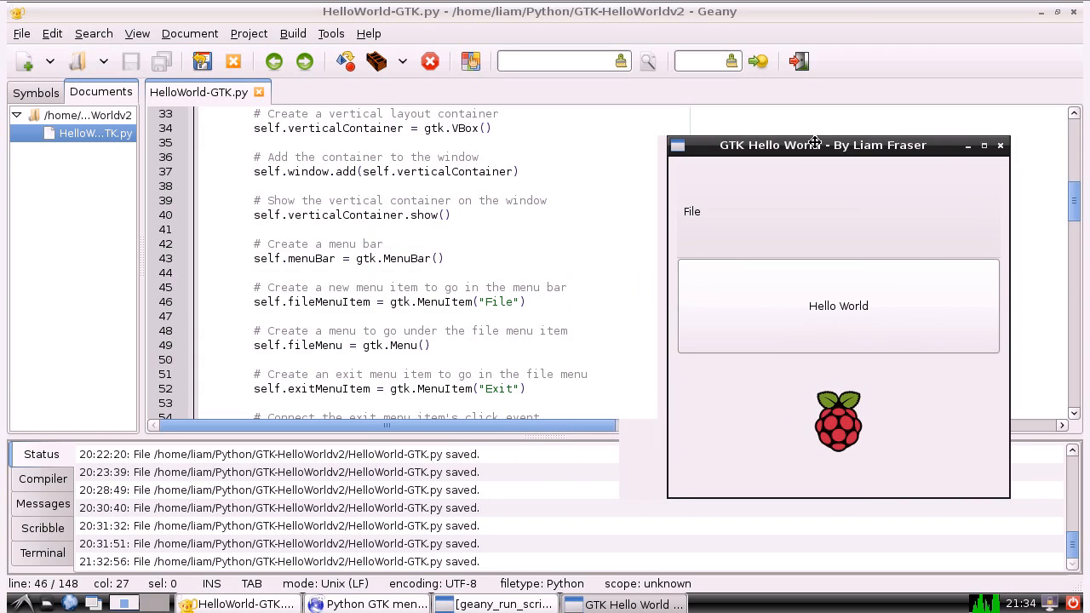
drag(814, 143, 830, 143)
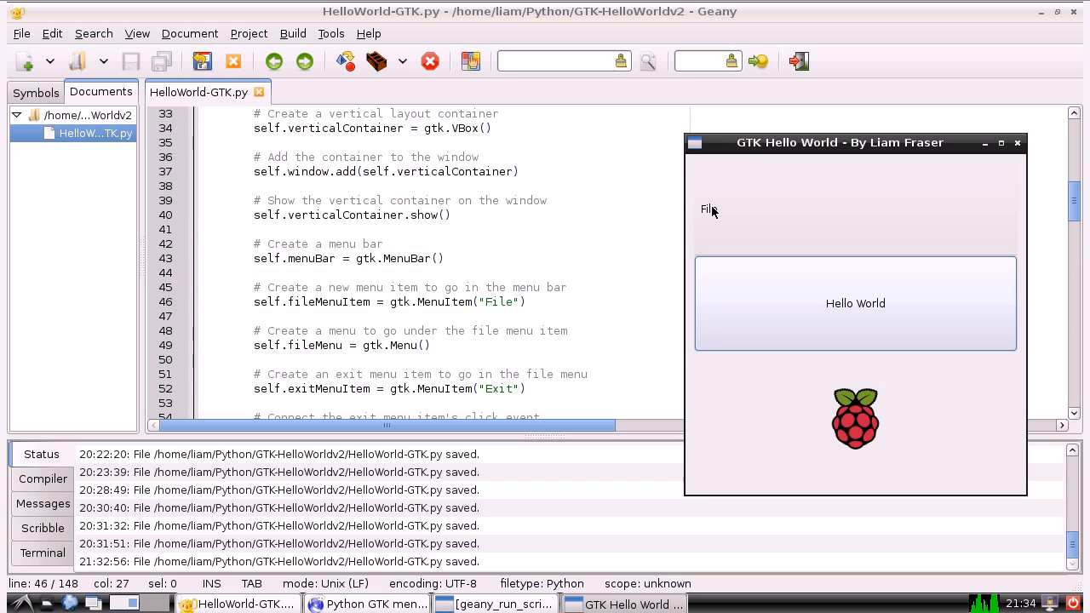
click(706, 209)
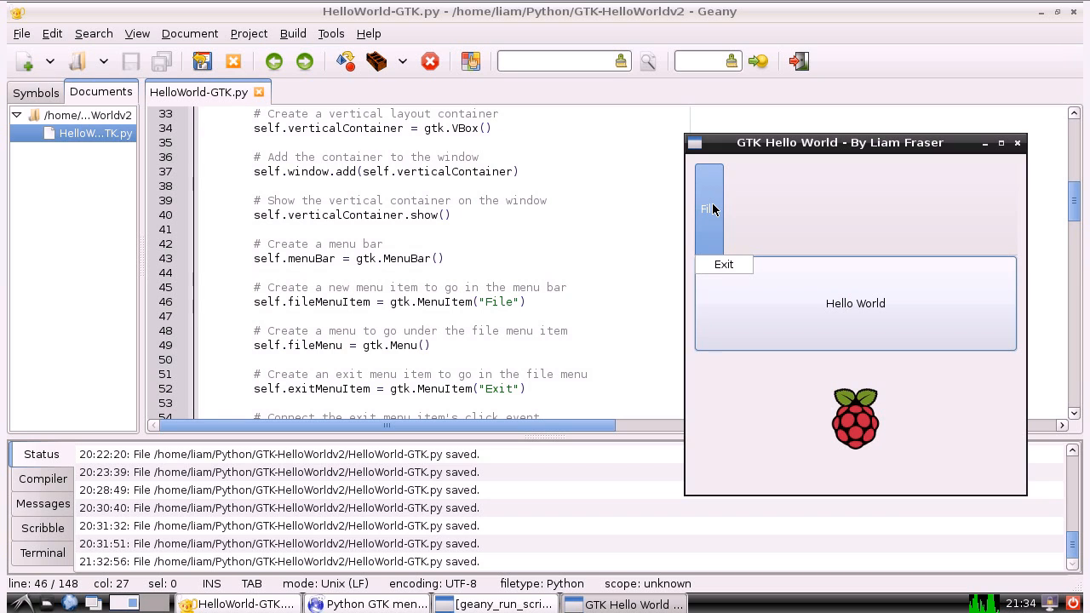
click(704, 208)
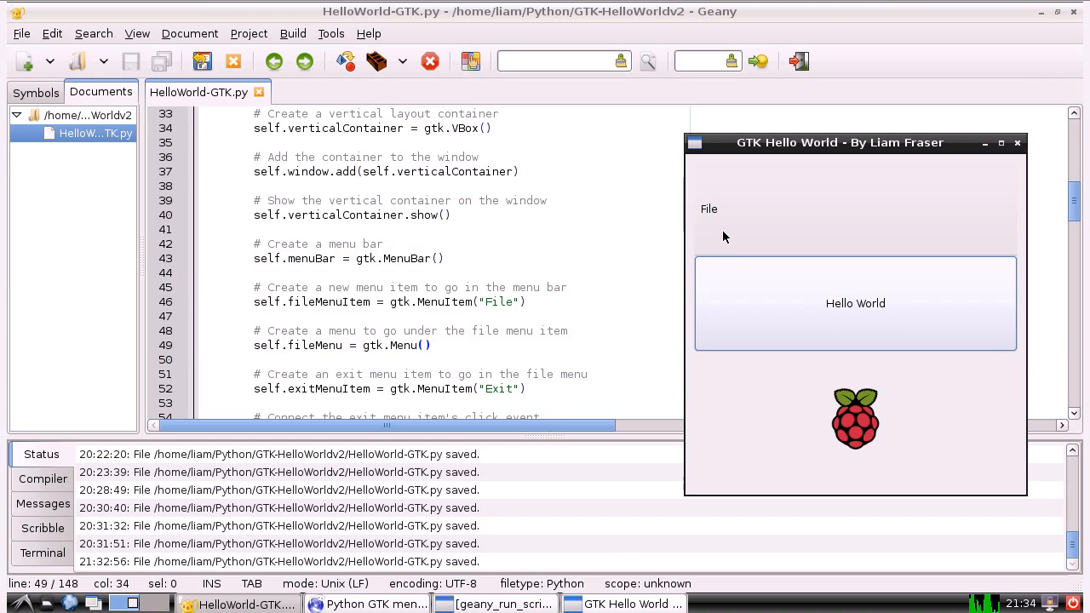
click(709, 208)
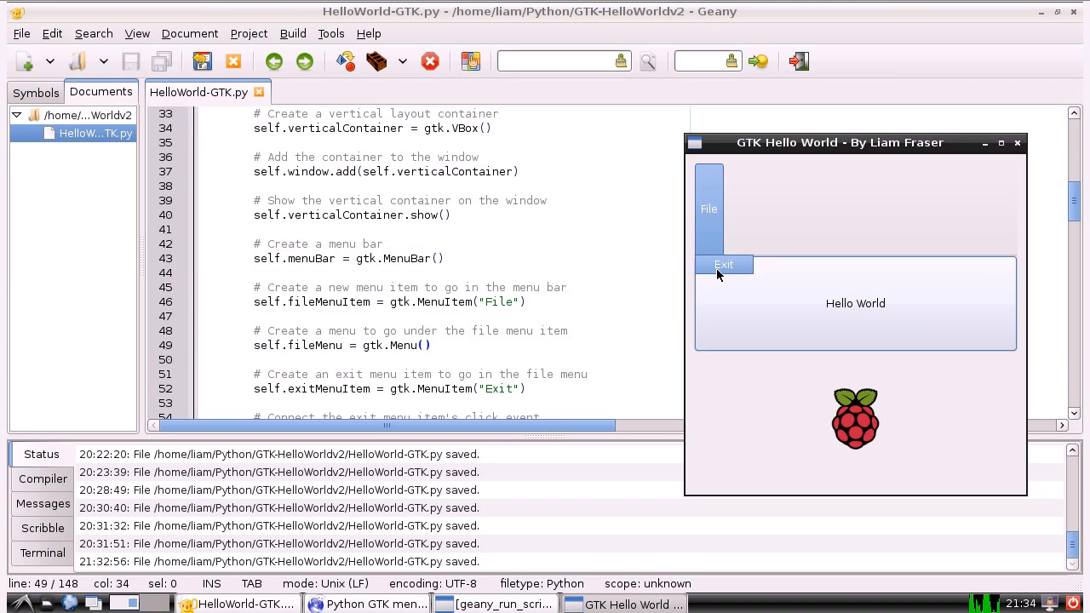
mouse_move(730, 269)
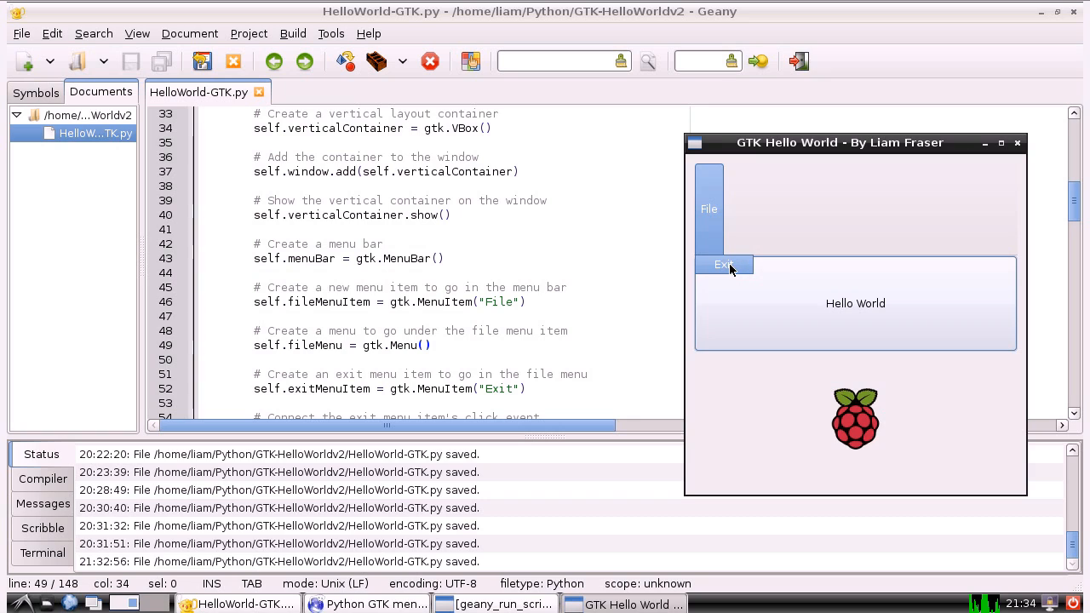
mouse_move(742, 182)
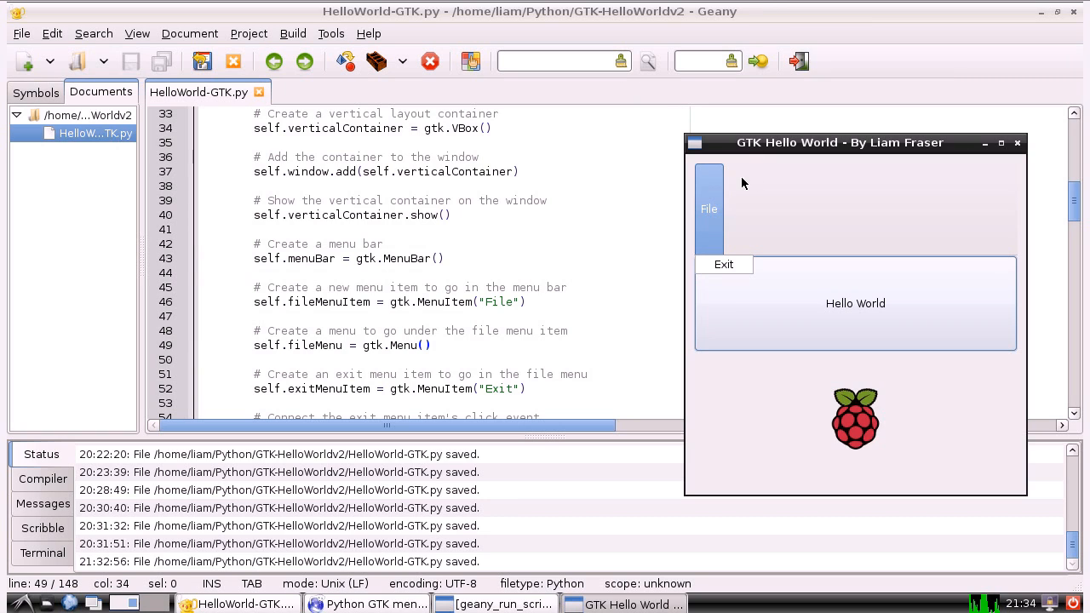
mouse_move(739, 191)
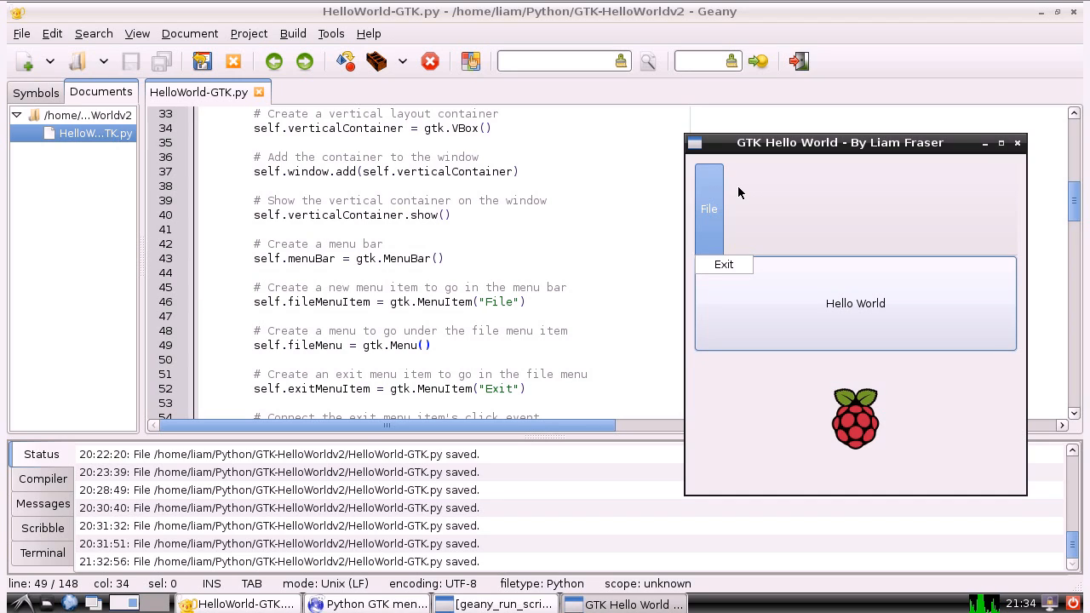
mouse_move(1016, 160)
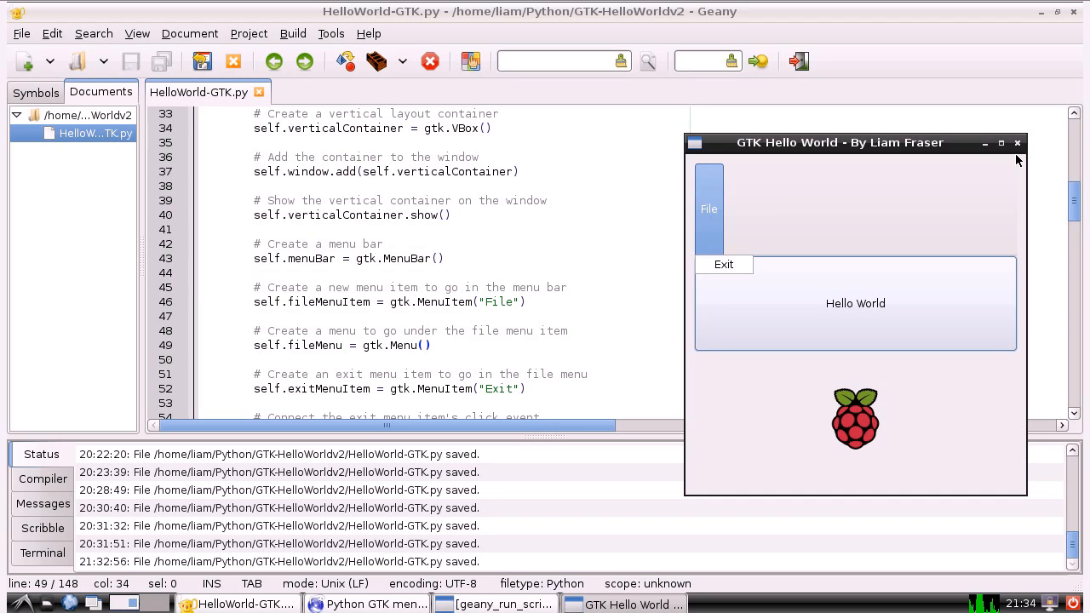
mouse_move(747, 241)
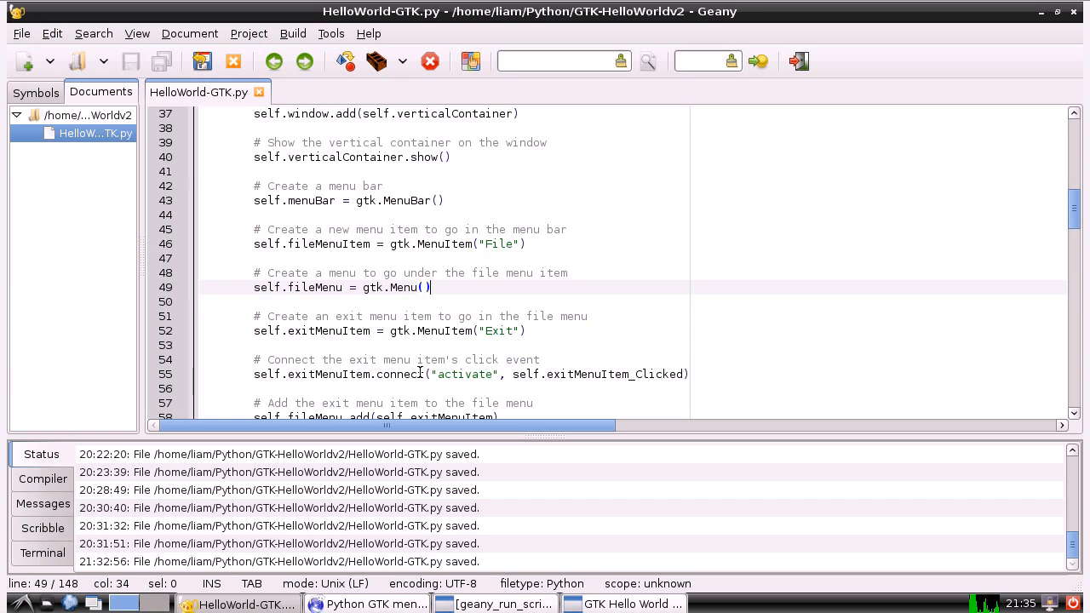
scroll(down, 3)
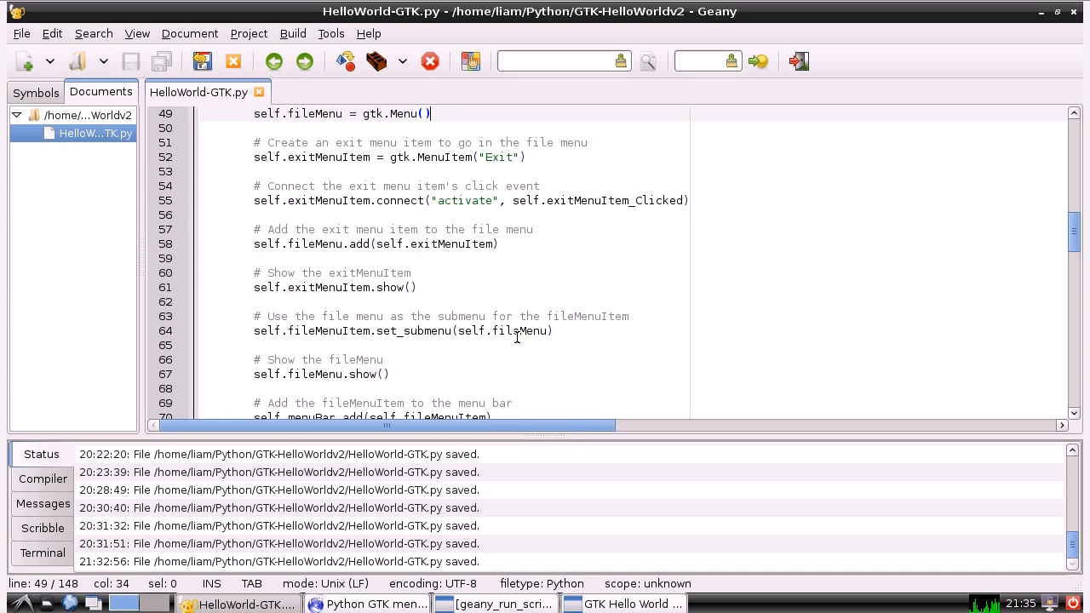
mouse_move(555, 368)
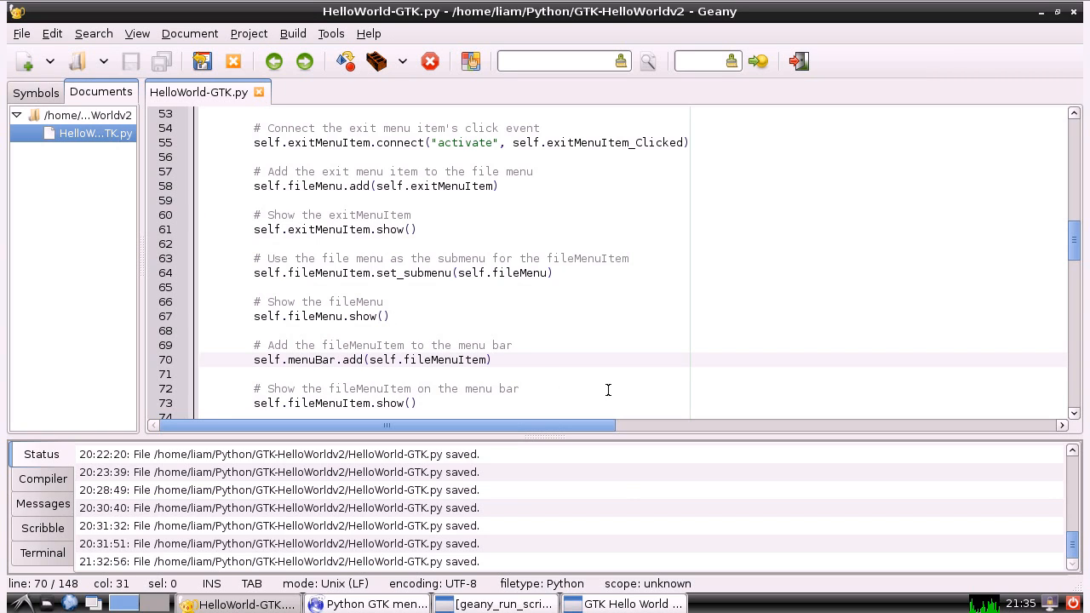
- Bring the Hello World window back to front and show its File menu's Exit item without exiting
click(634, 603)
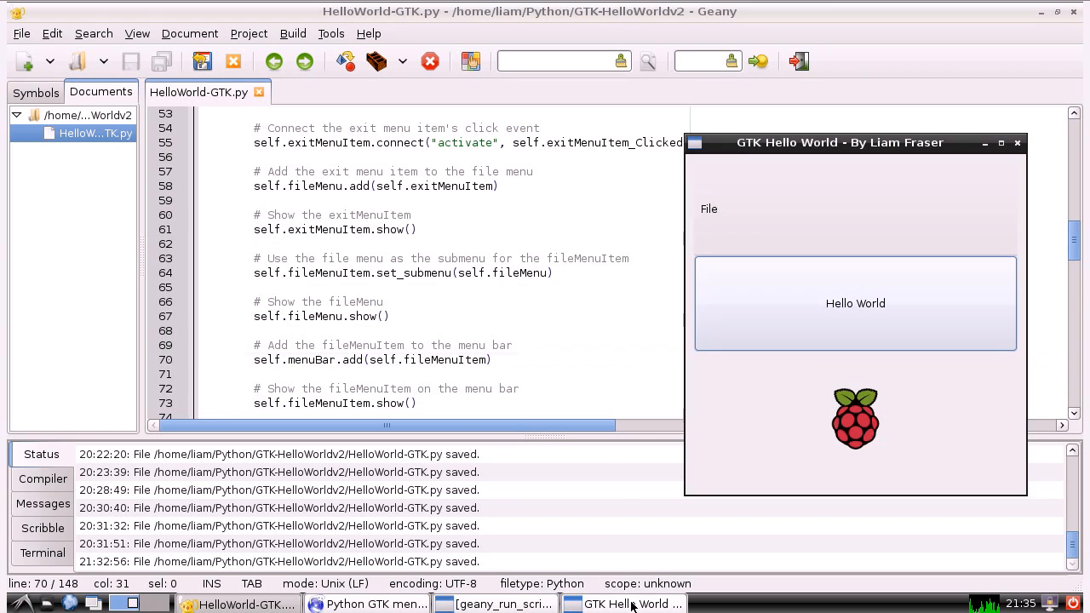
mouse_move(706, 220)
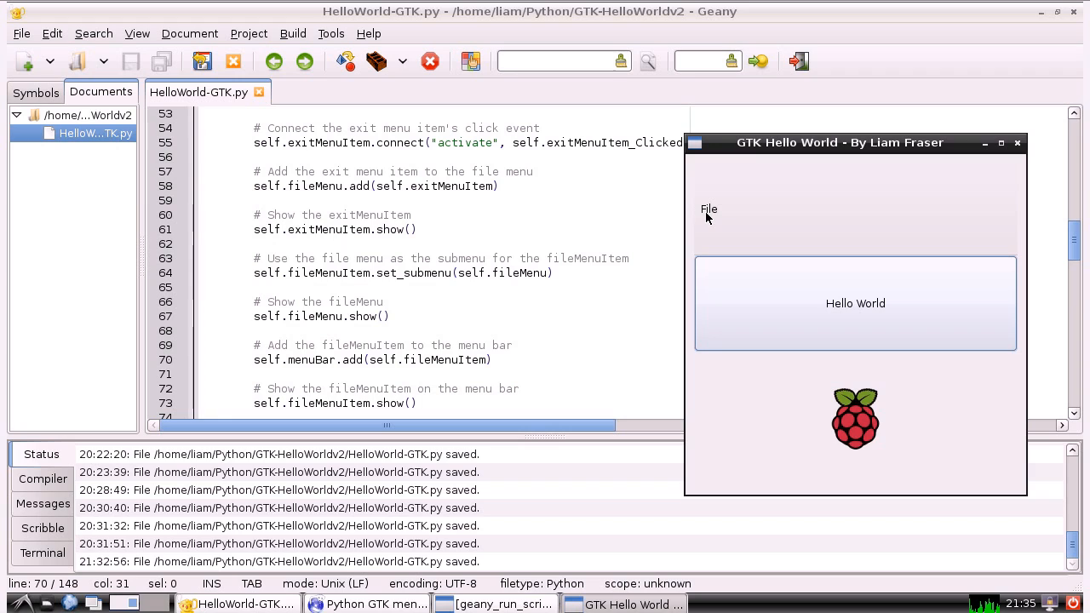
mouse_move(710, 211)
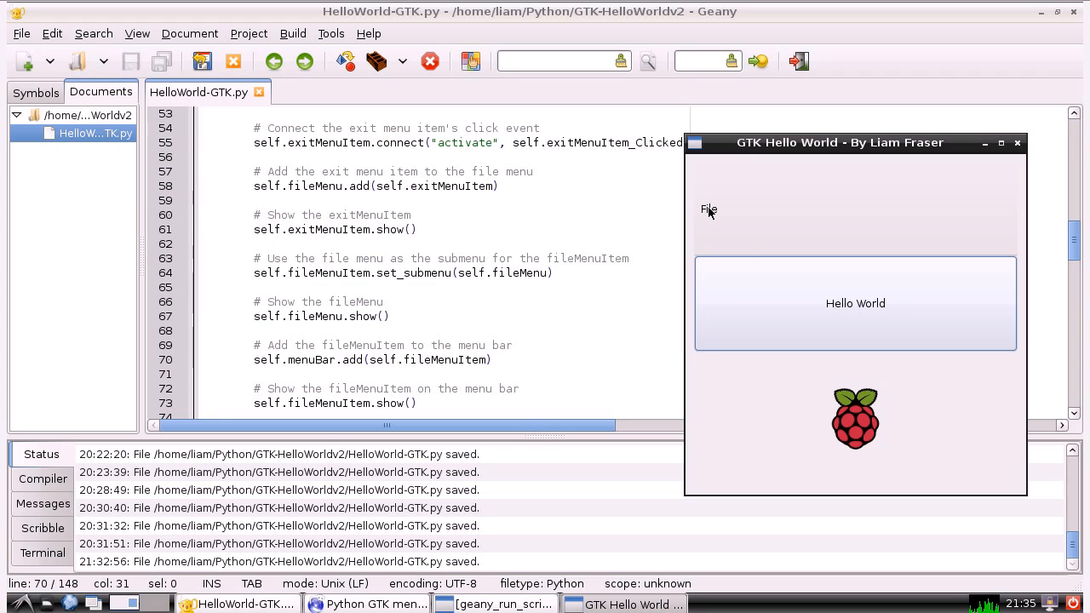
click(709, 211)
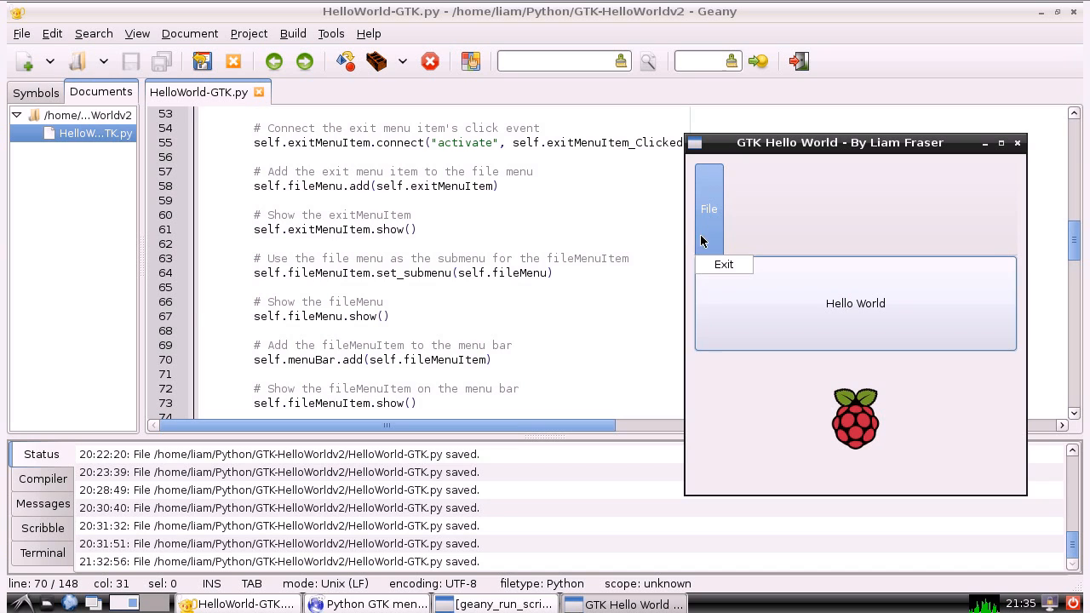
mouse_move(712, 270)
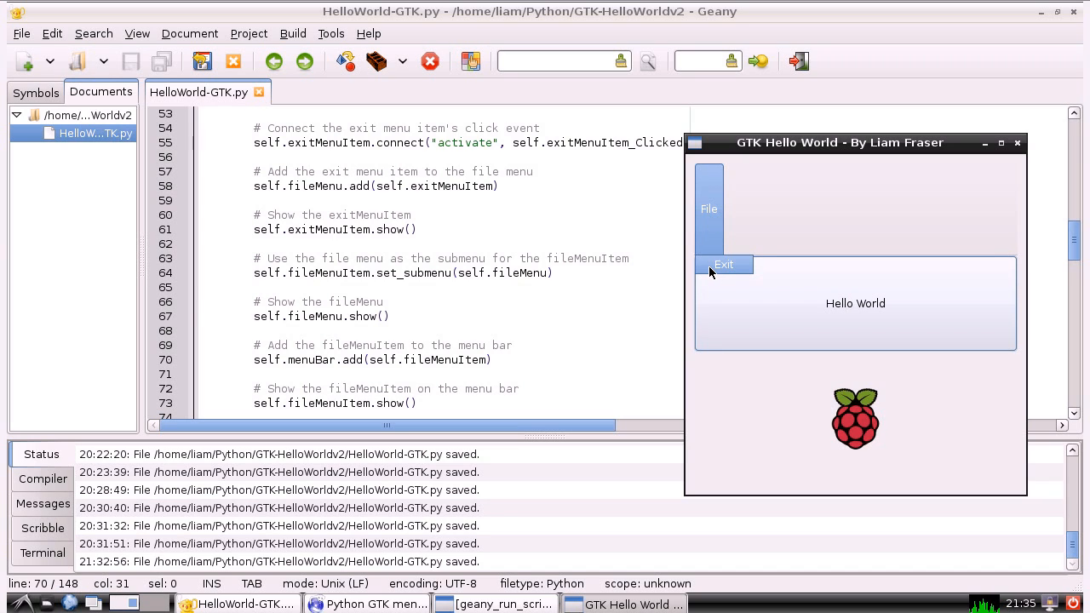
click(494, 314)
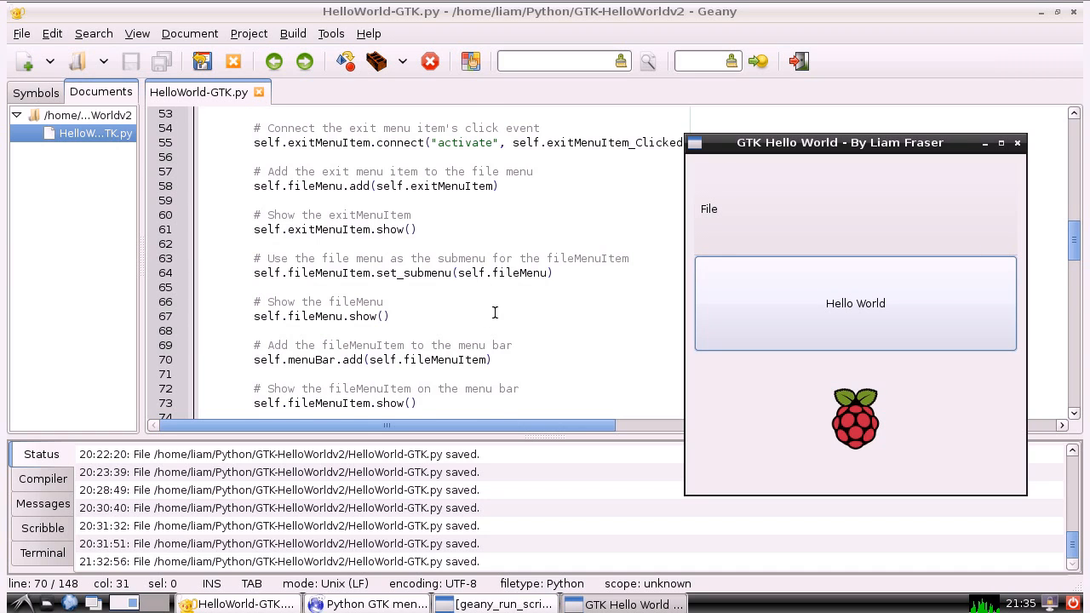
scroll(down, 3)
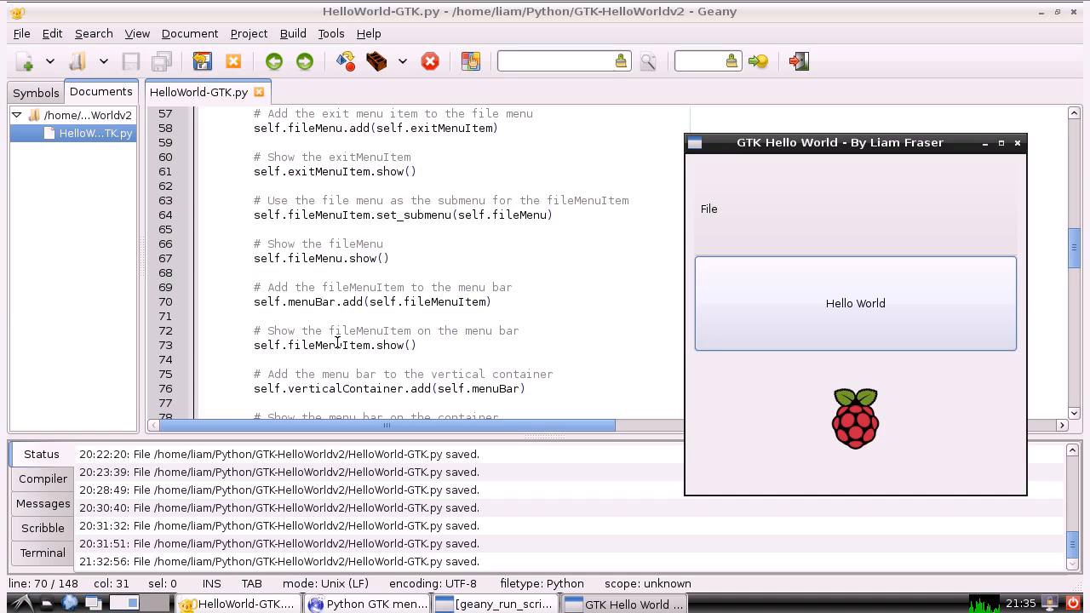
scroll(down, 3)
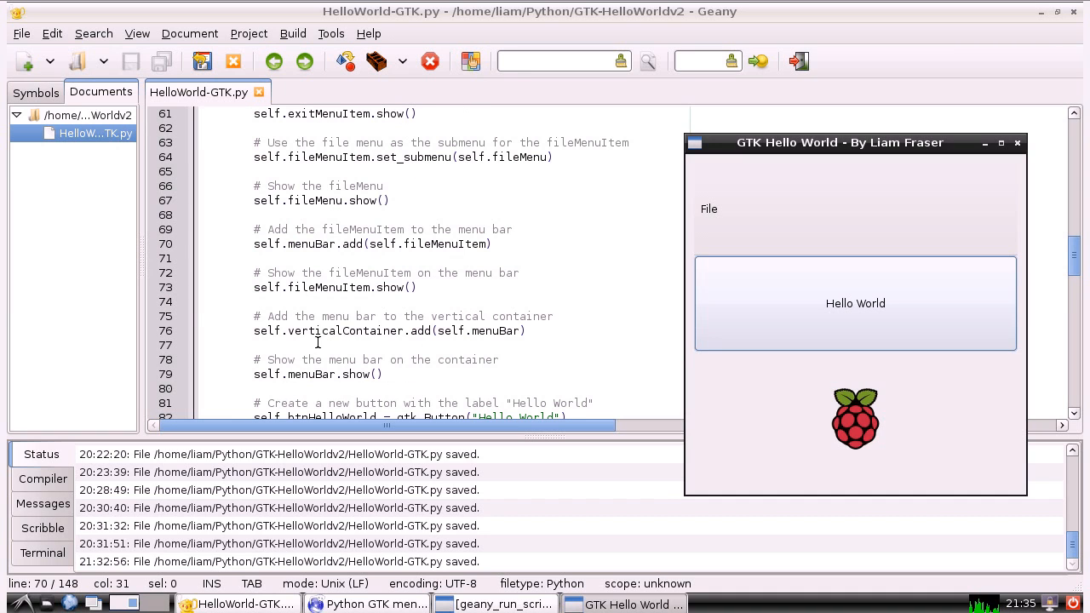
mouse_move(458, 331)
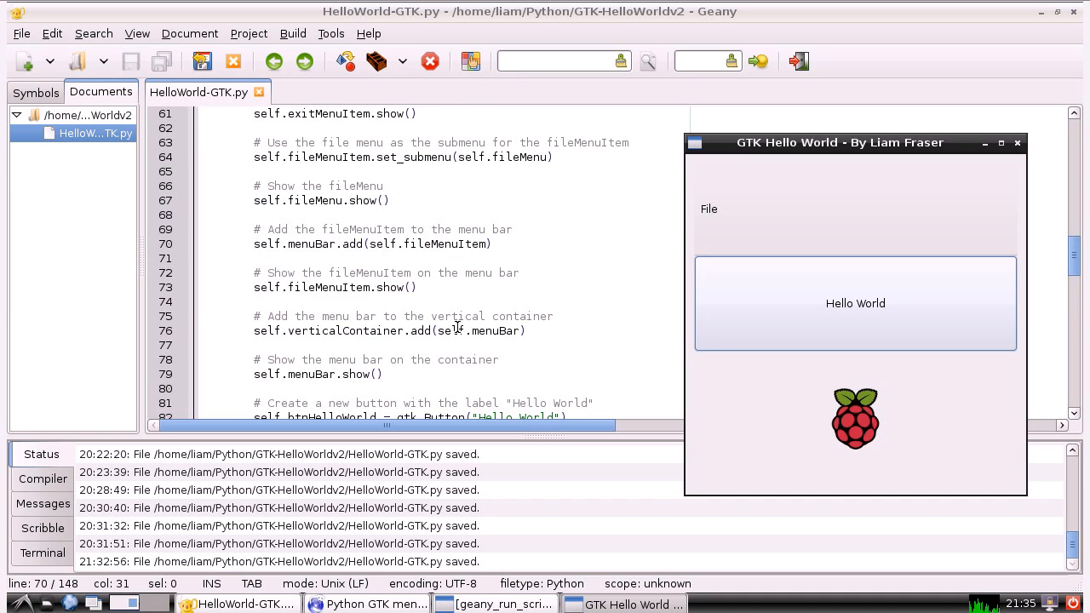
scroll(down, 3)
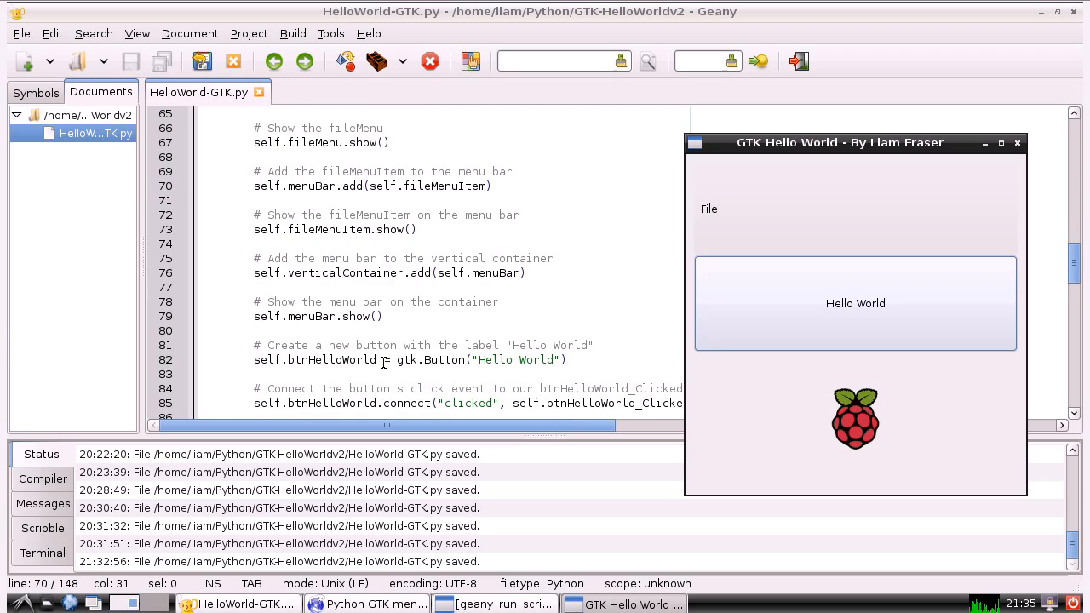
scroll(down, 3)
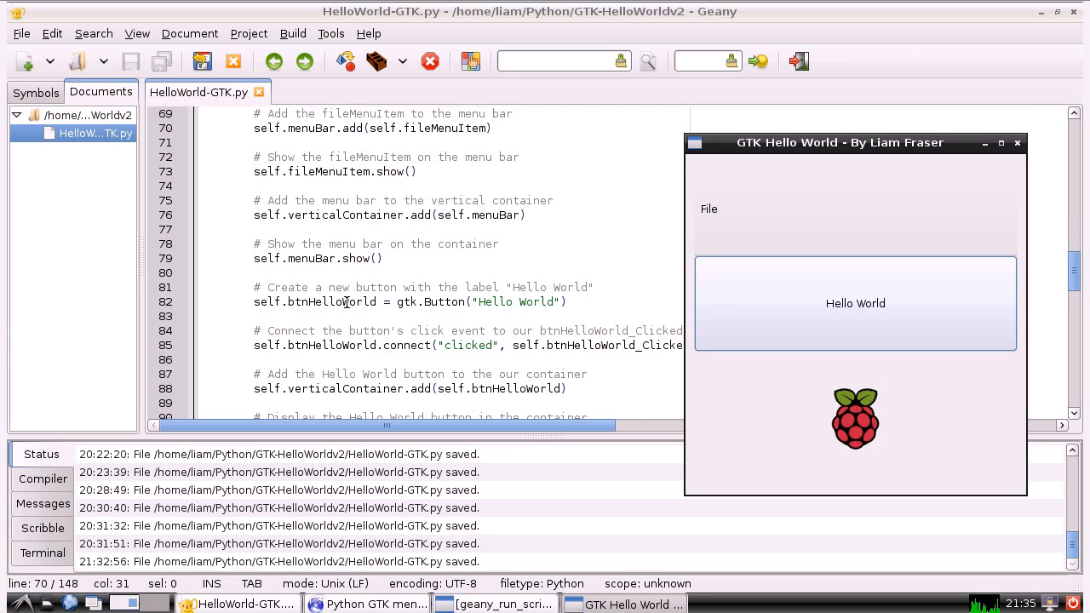
mouse_move(727, 310)
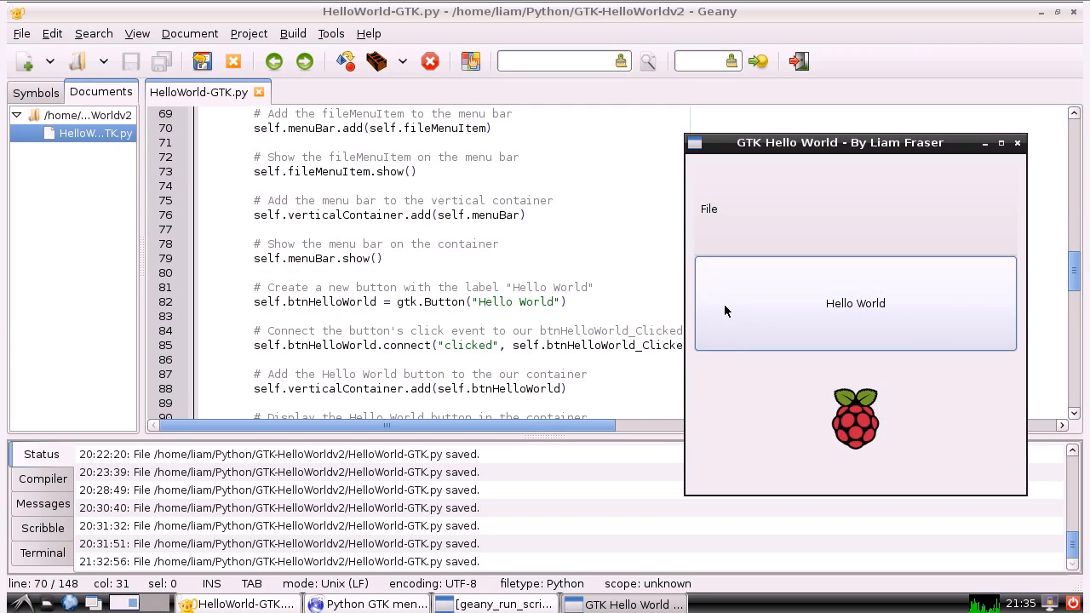
scroll(down, 3)
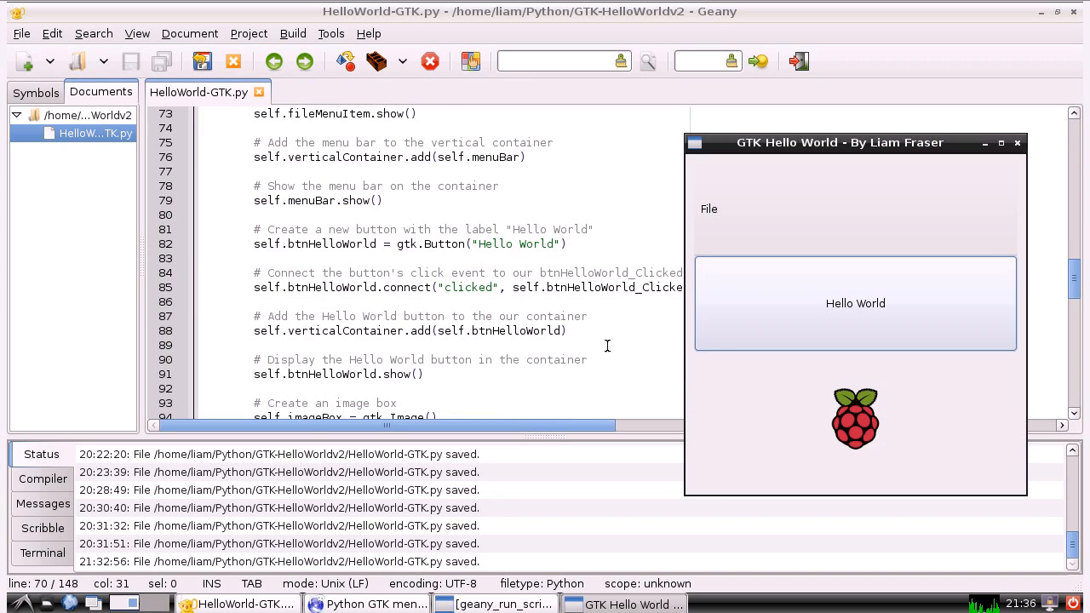
mouse_move(777, 207)
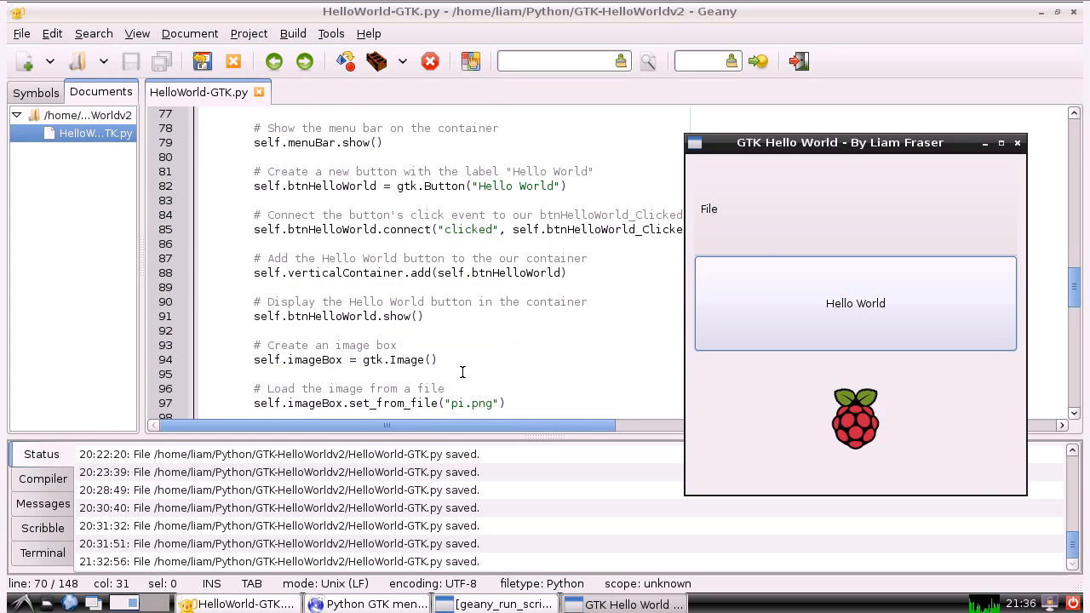
scroll(down, 3)
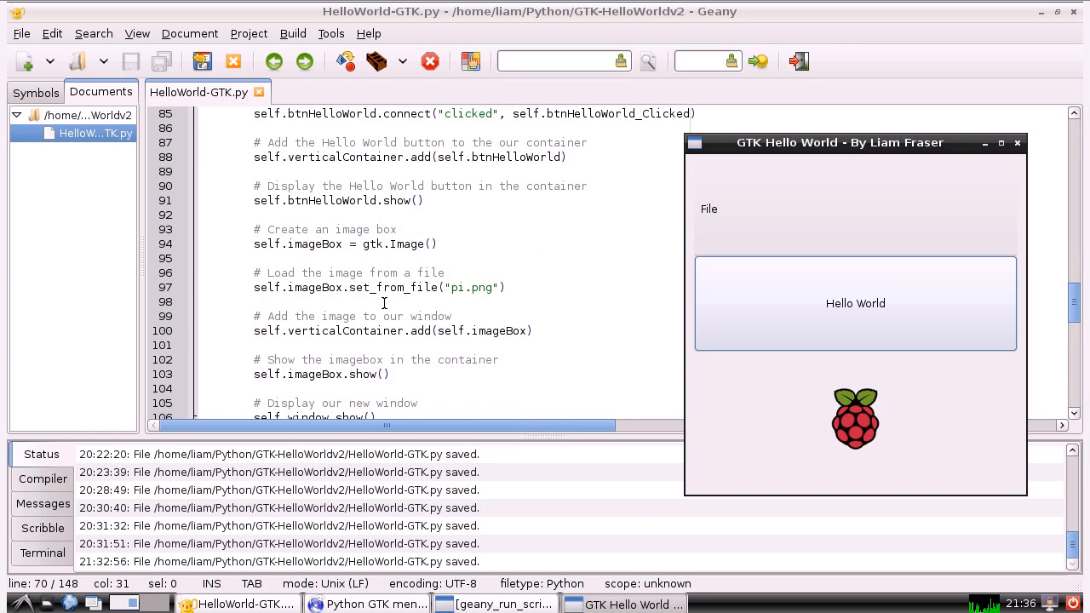
scroll(down, 3)
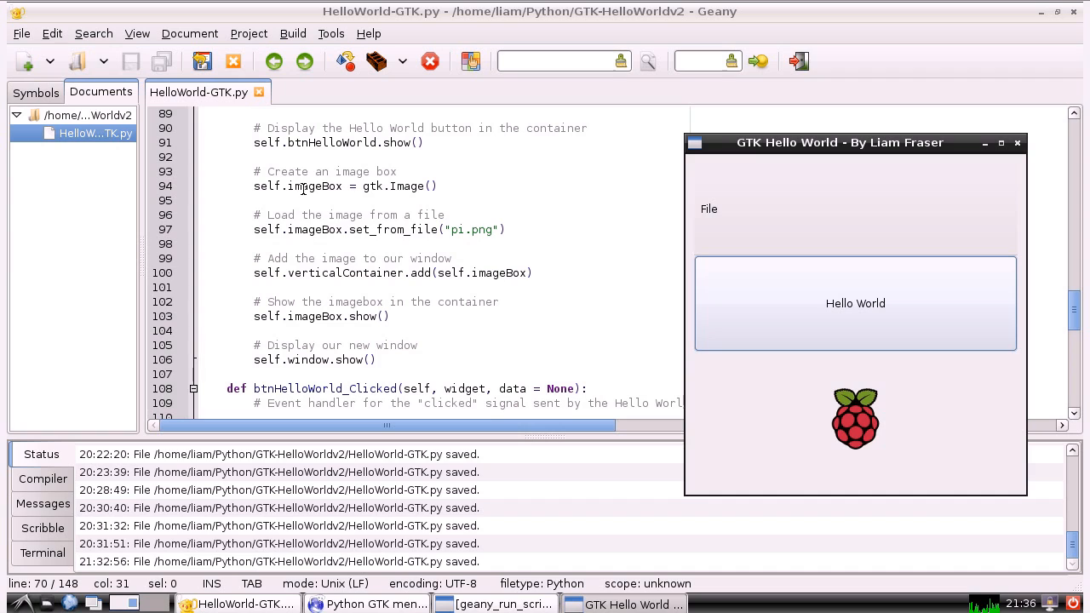
mouse_move(366, 187)
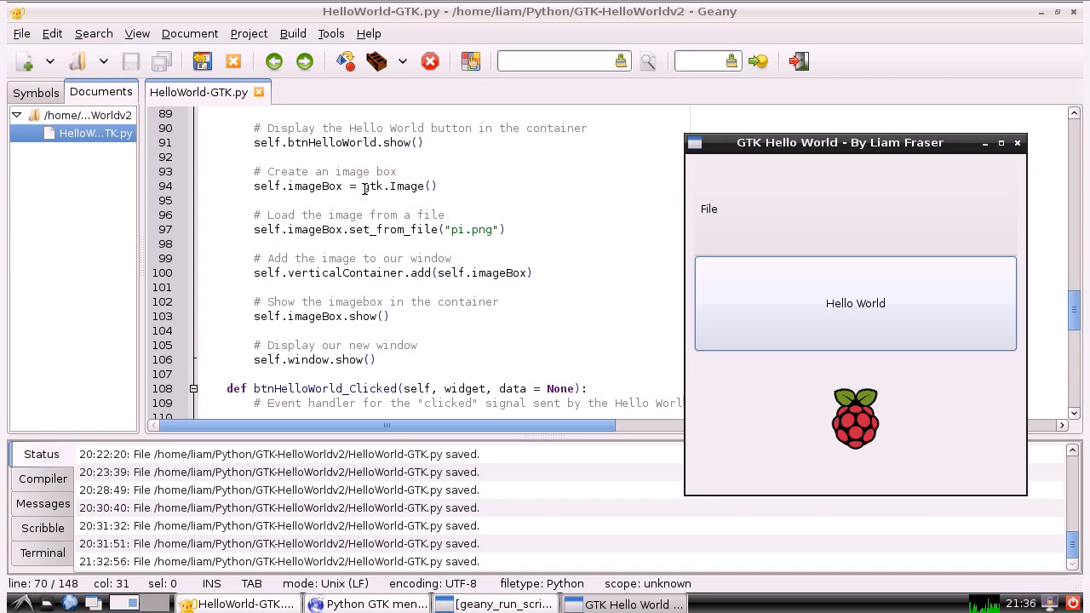
mouse_move(417, 191)
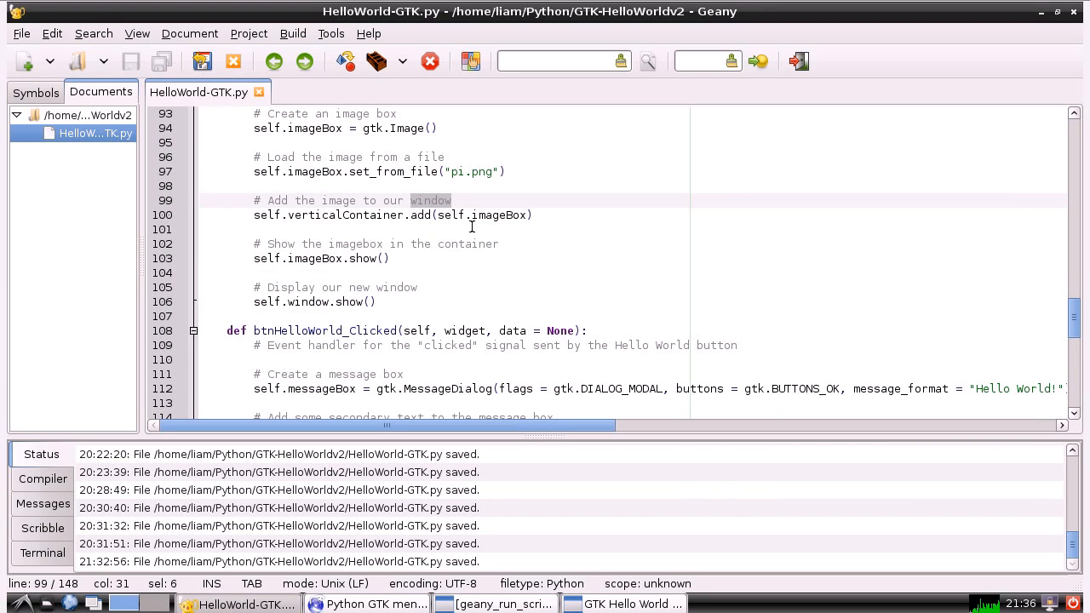
- Reword the image comment to 'Add the image to our vertical container' and save the file
text(vertical)
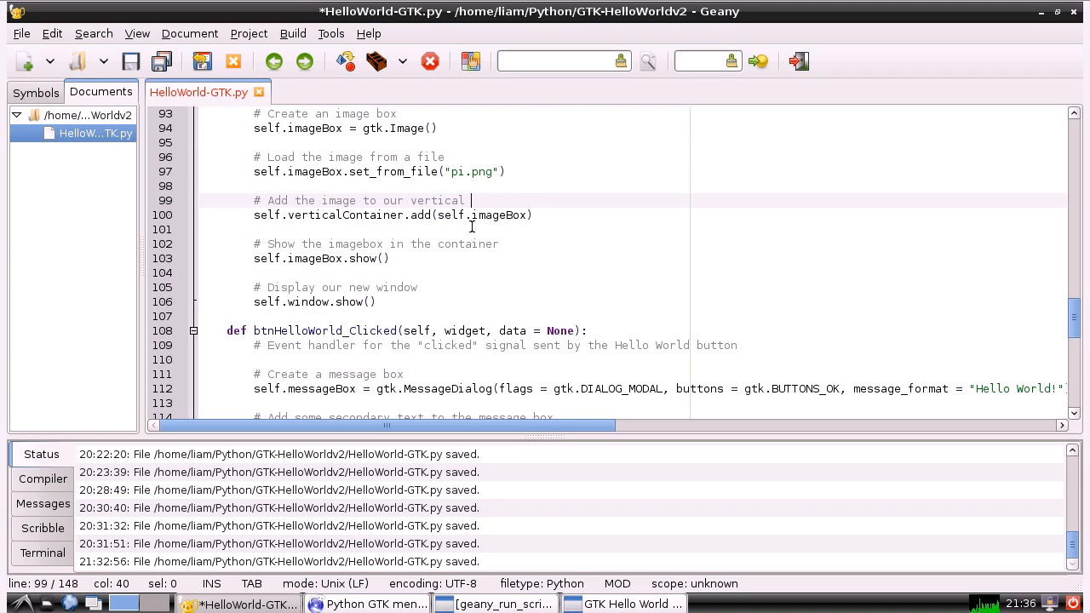
text(container)
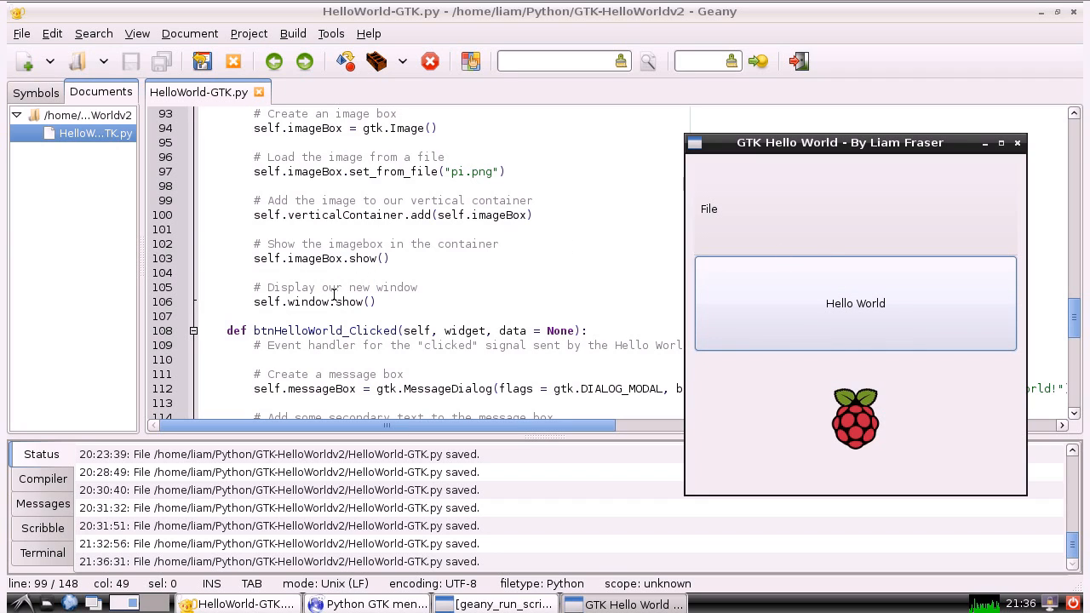
mouse_move(409, 298)
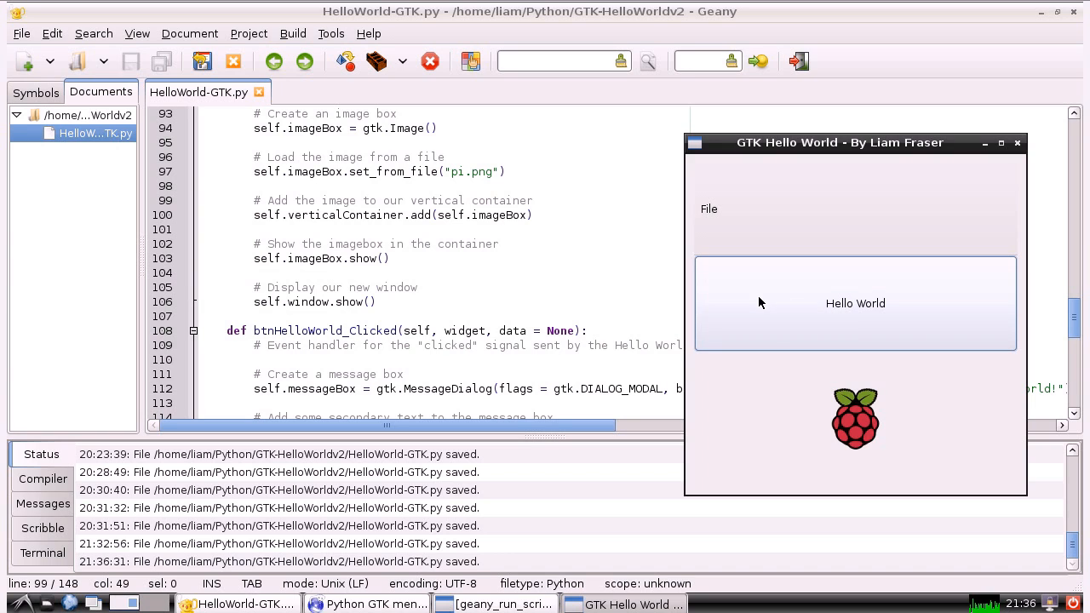
click(855, 303)
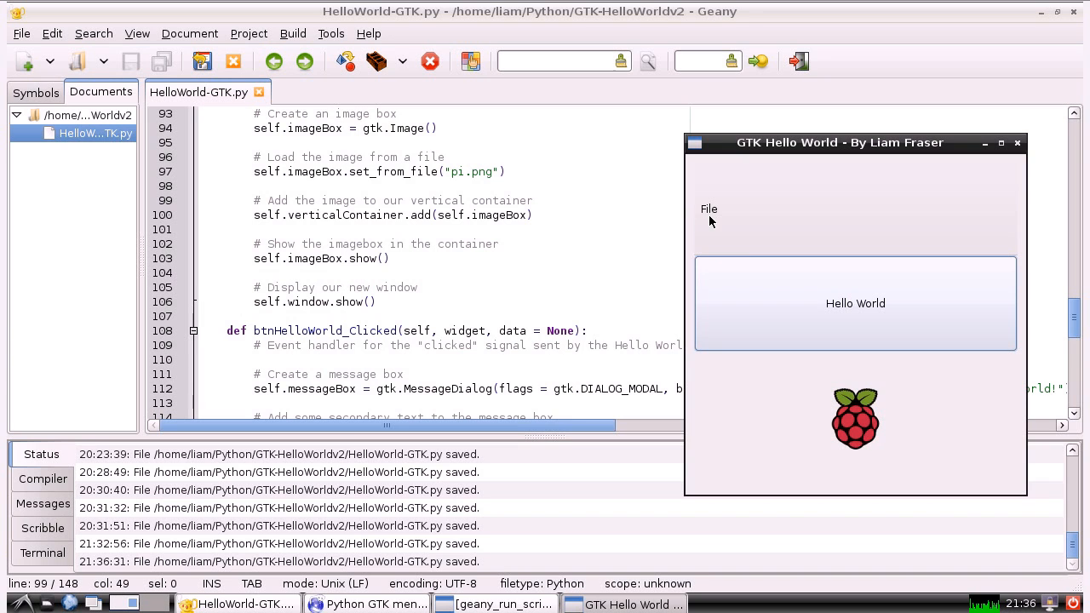
click(709, 207)
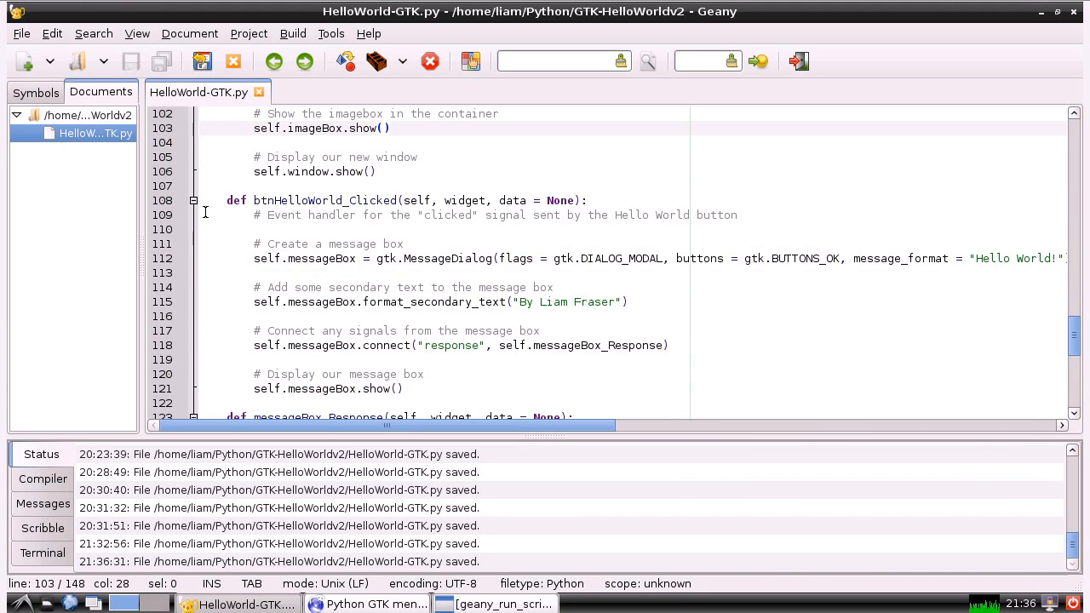
- Fold the btnHelloWorld_Clicked and messageBox_Response functions and reach the main entry block
click(194, 201)
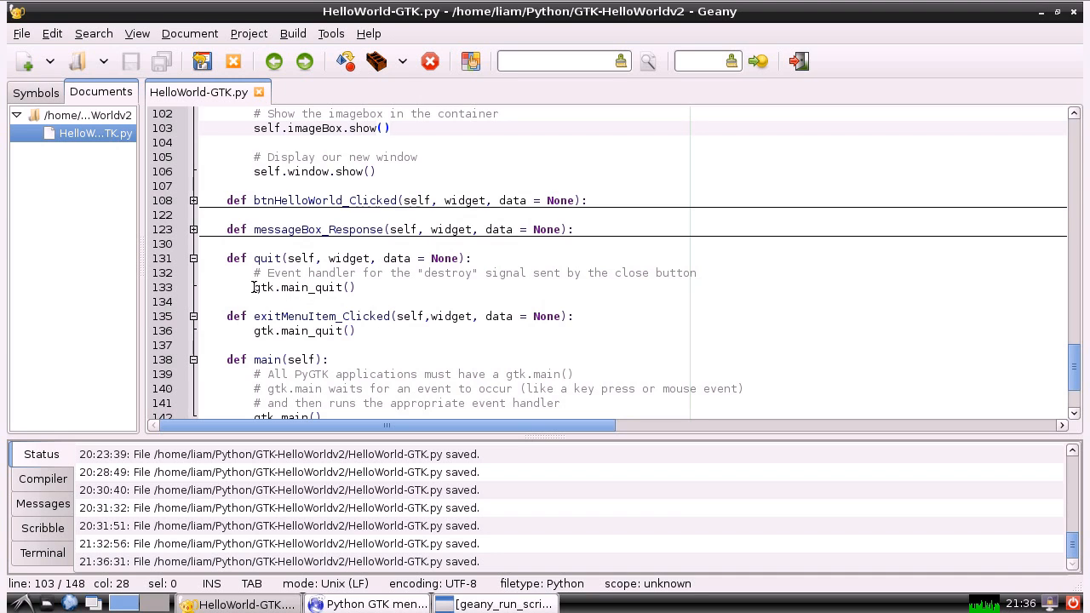
click(279, 258)
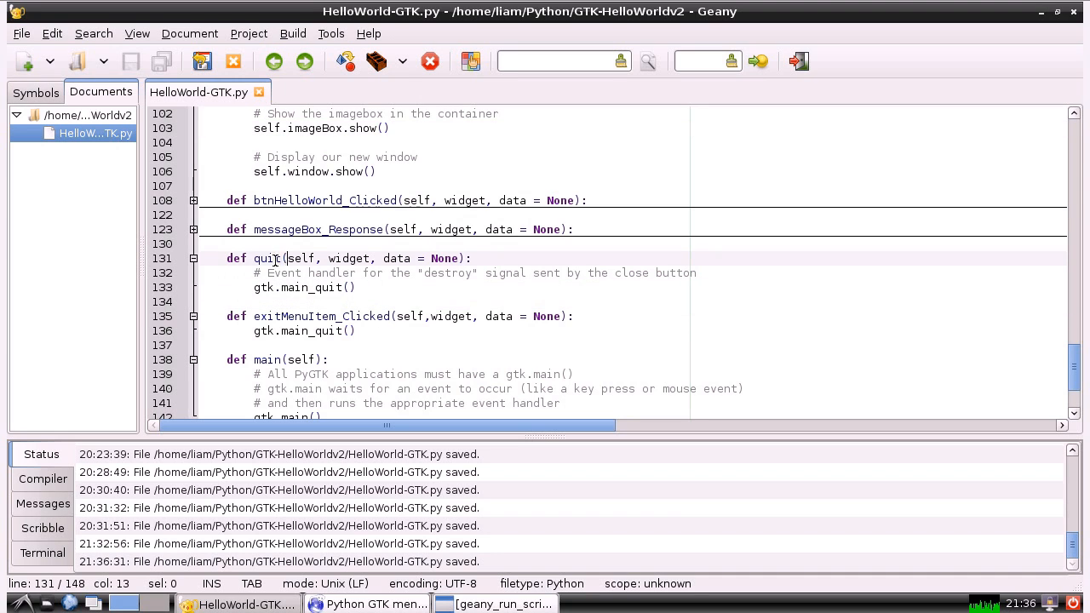
scroll(down, 3)
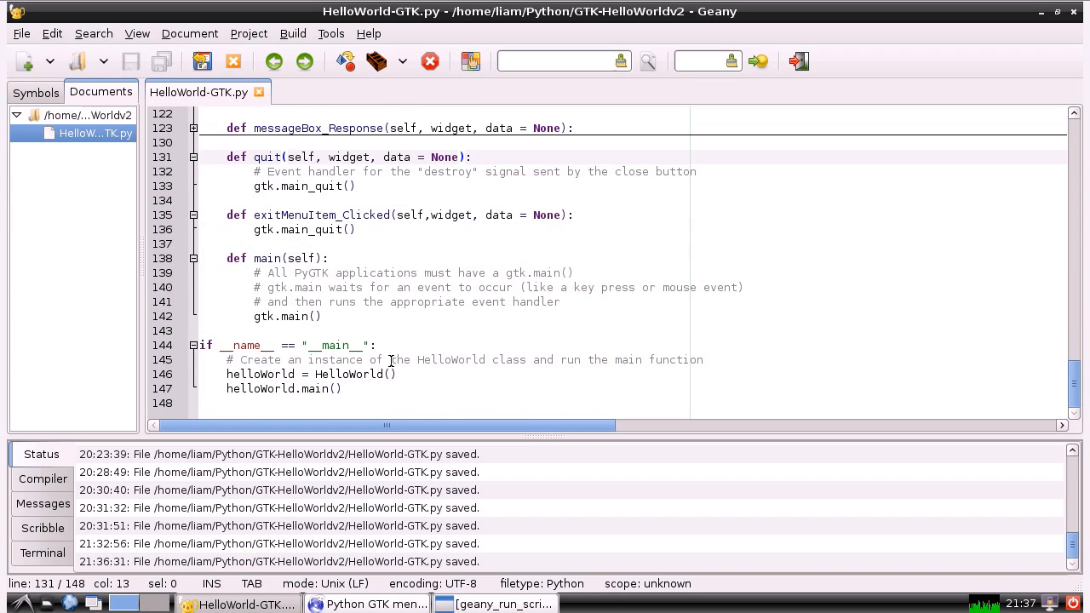
mouse_move(480, 603)
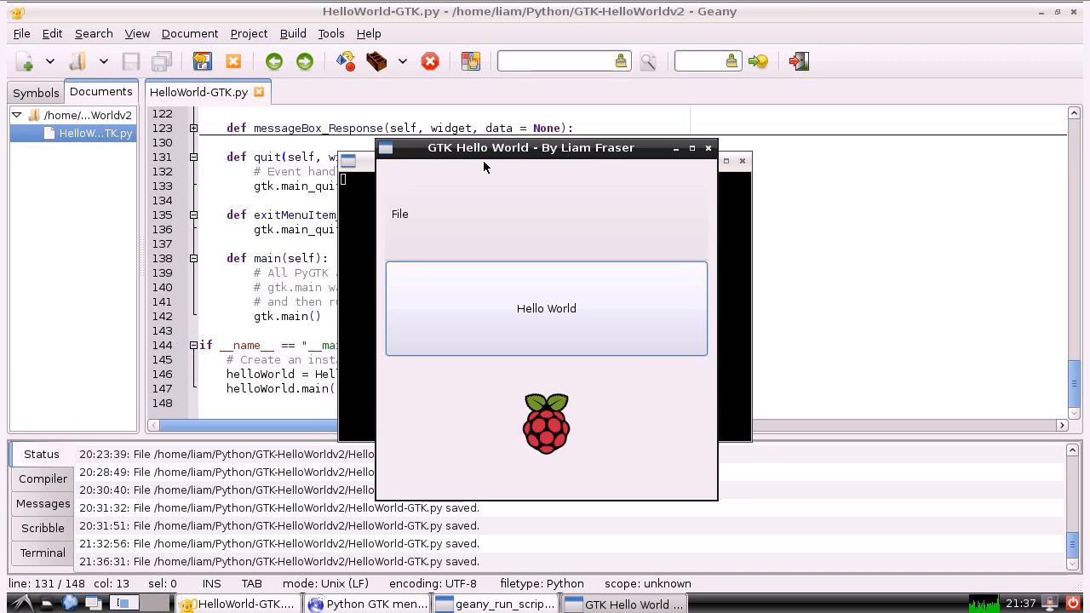
mouse_move(538, 186)
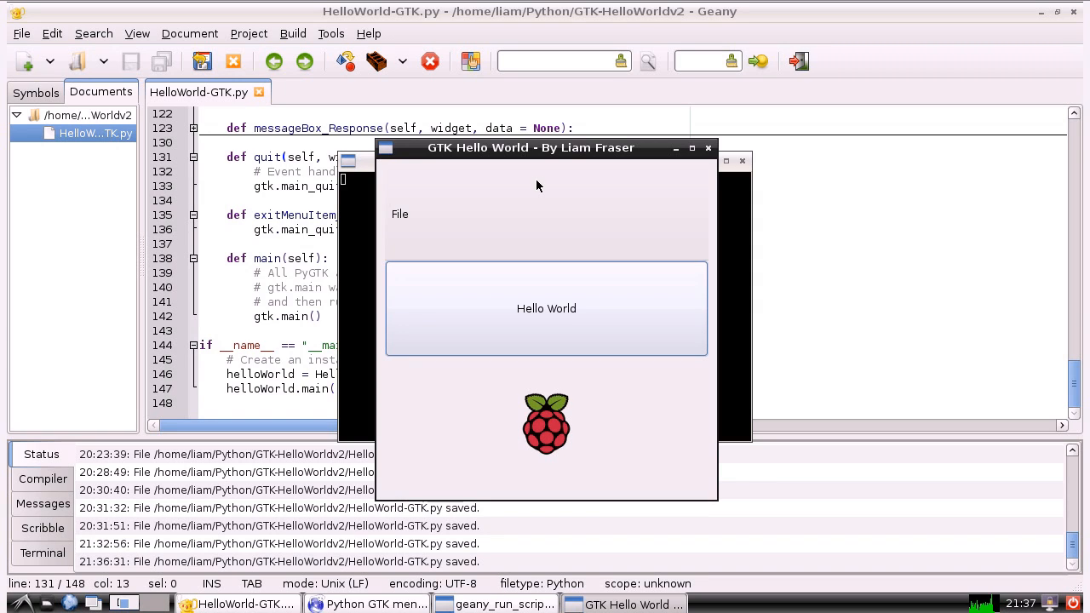
mouse_move(1049, 559)
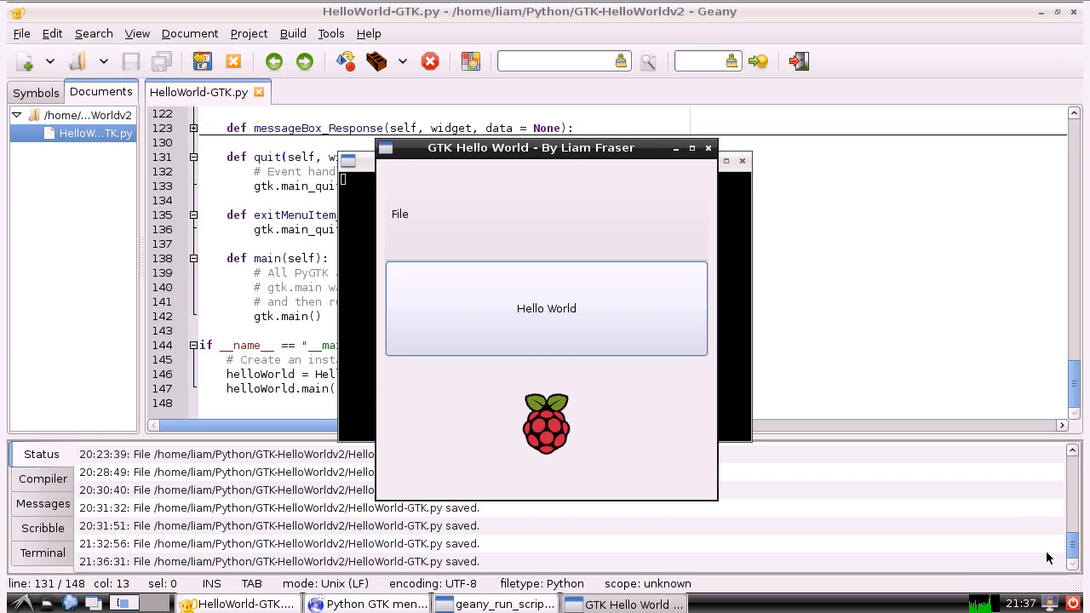
mouse_move(701, 179)
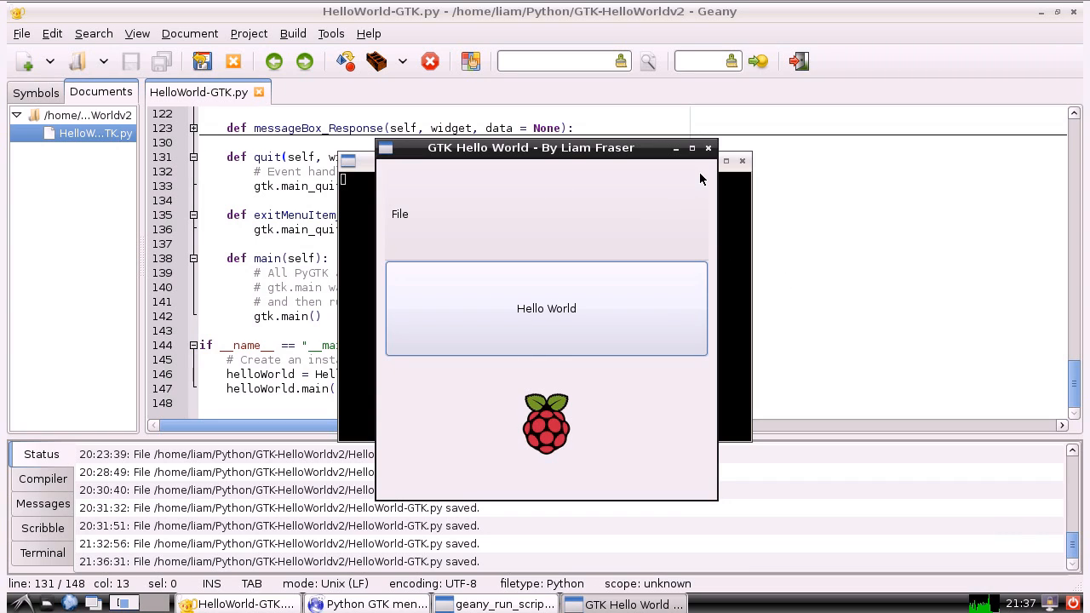
mouse_move(708, 150)
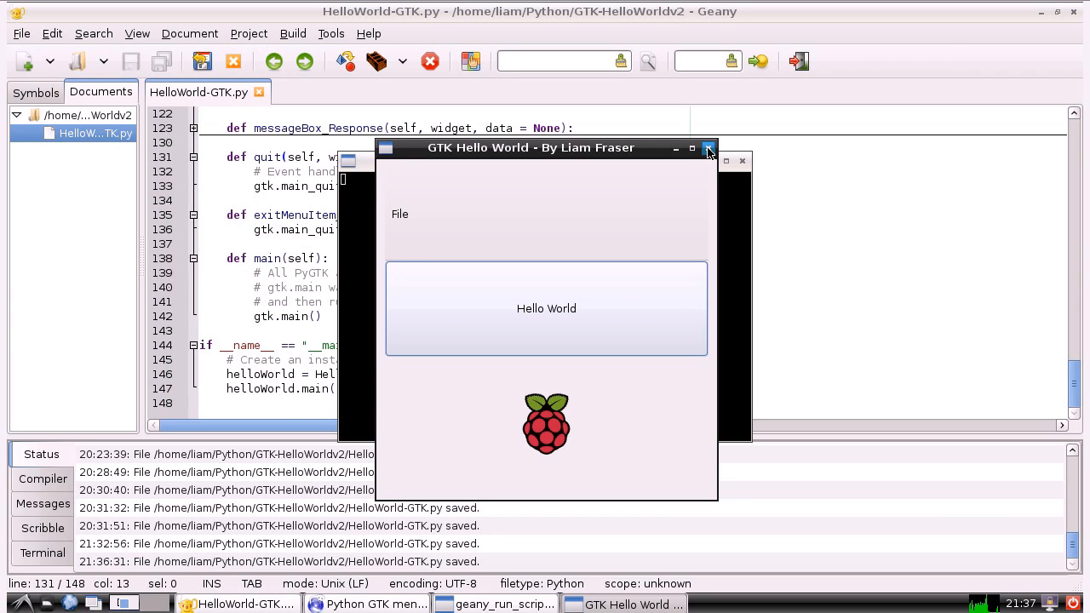
mouse_move(753, 208)
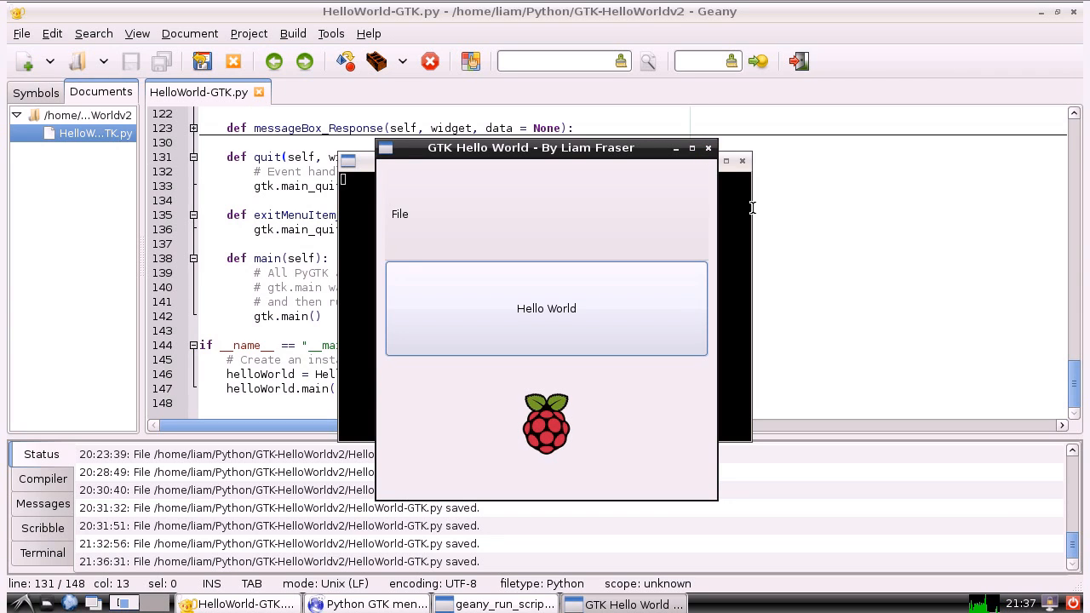